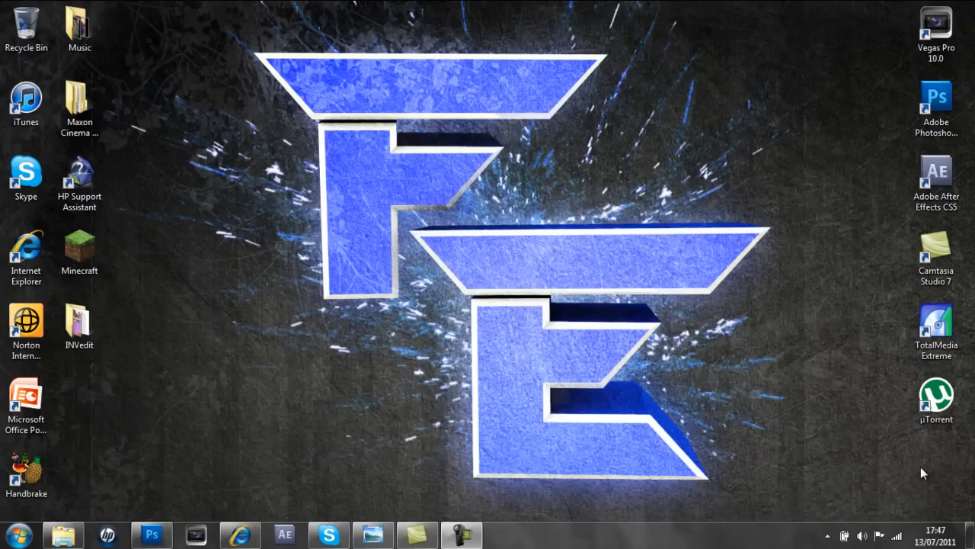
{"action": "mouse_move", "coordinate": [924, 478]}
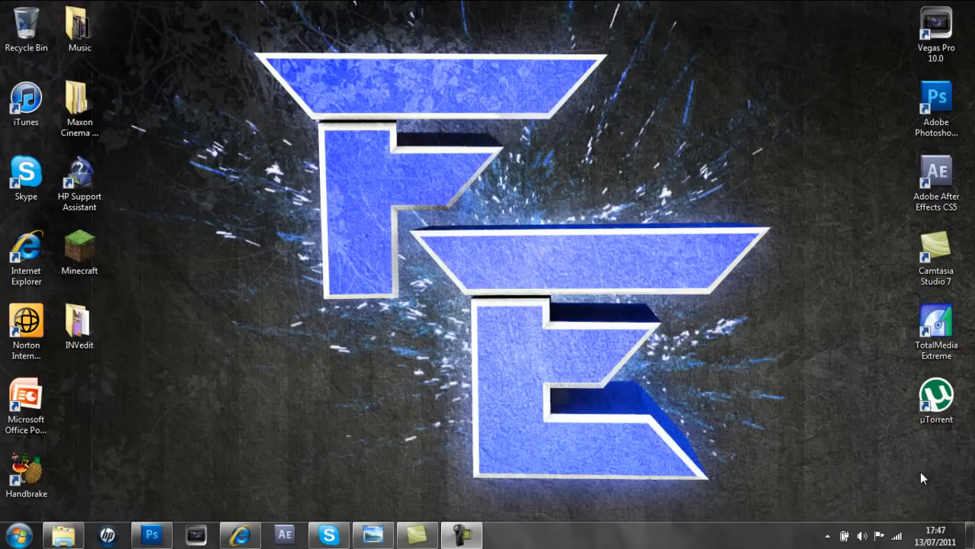
Review the original wallpaper, the white-framed version and the finished collage, then return to Photoshop.
{"action": "left_click", "coordinate": [371, 533]}
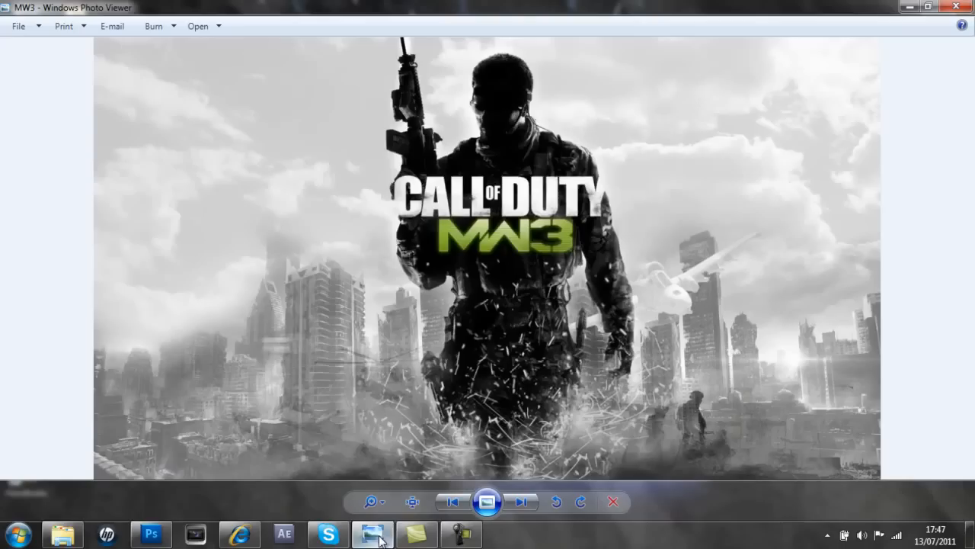
{"action": "mouse_move", "coordinate": [509, 201]}
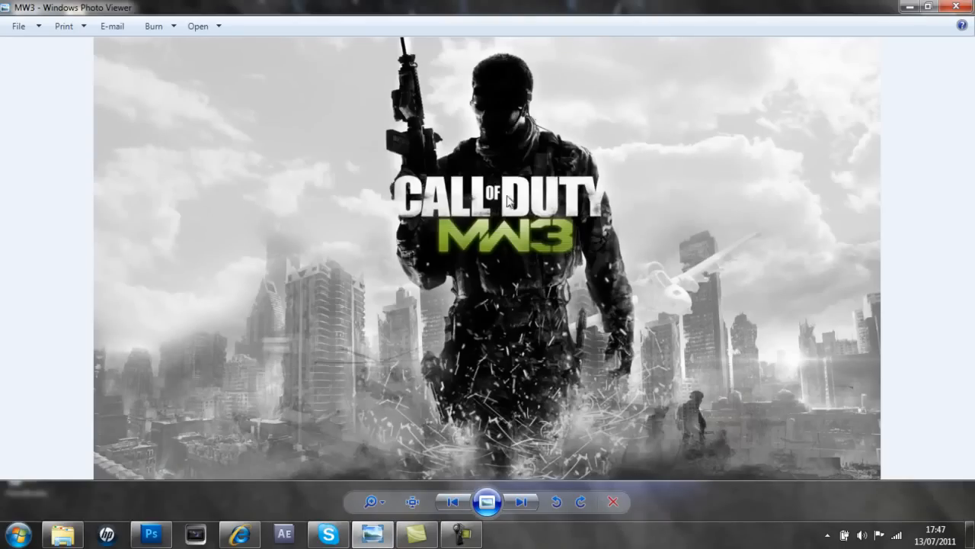
{"action": "mouse_move", "coordinate": [394, 84]}
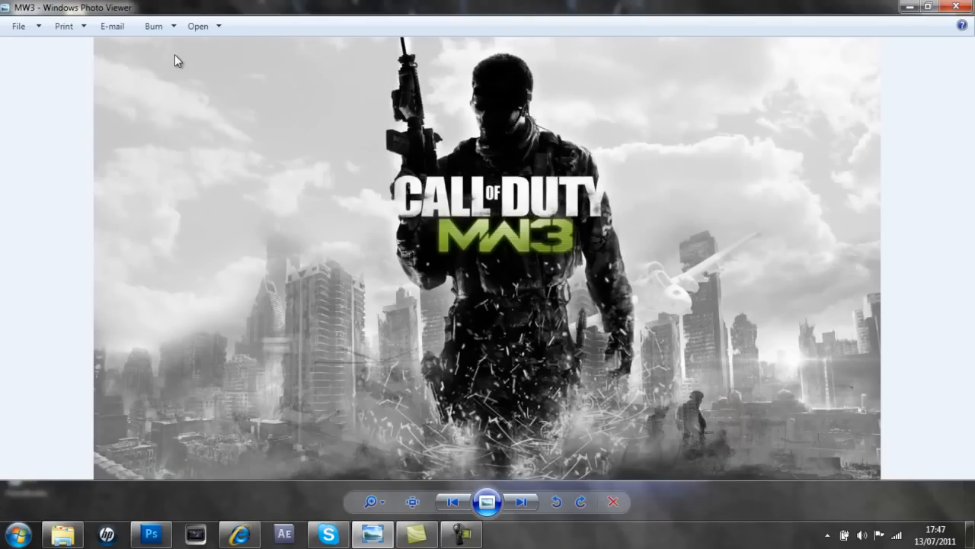
{"action": "mouse_move", "coordinate": [296, 189]}
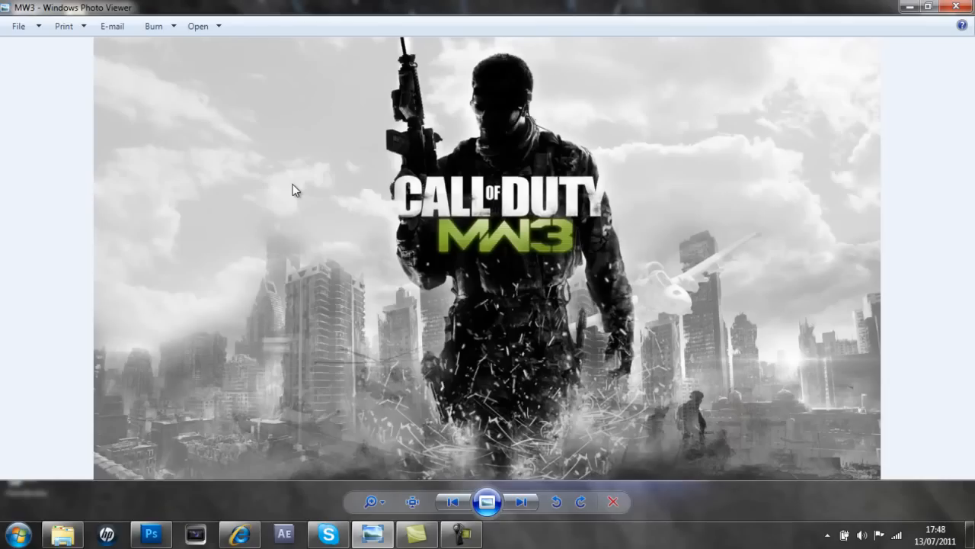
{"action": "left_click", "coordinate": [521, 501]}
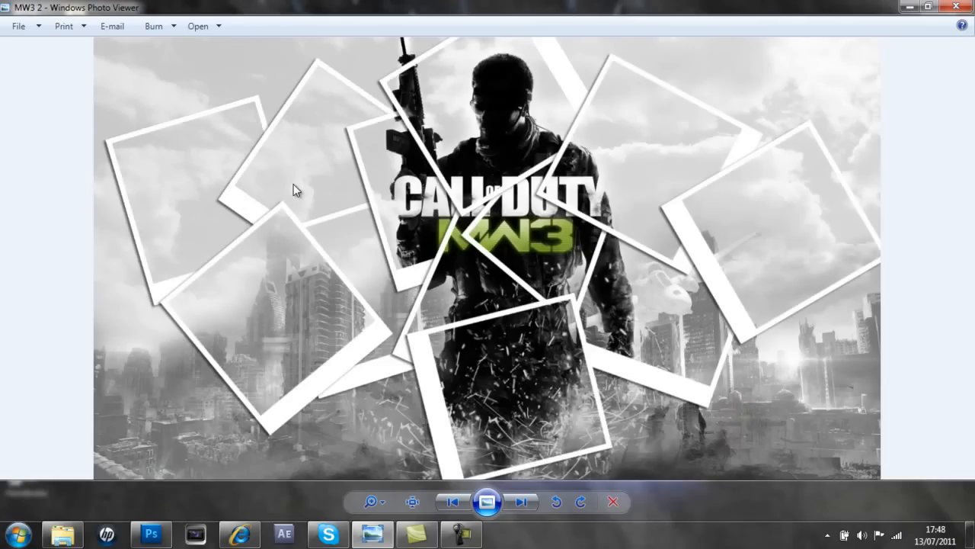
{"action": "mouse_move", "coordinate": [253, 189]}
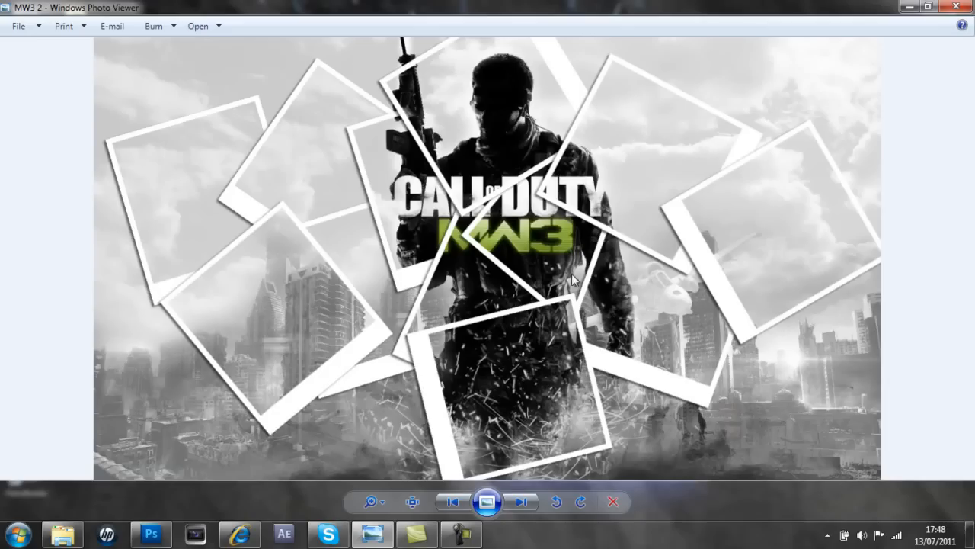
{"action": "mouse_move", "coordinate": [143, 83]}
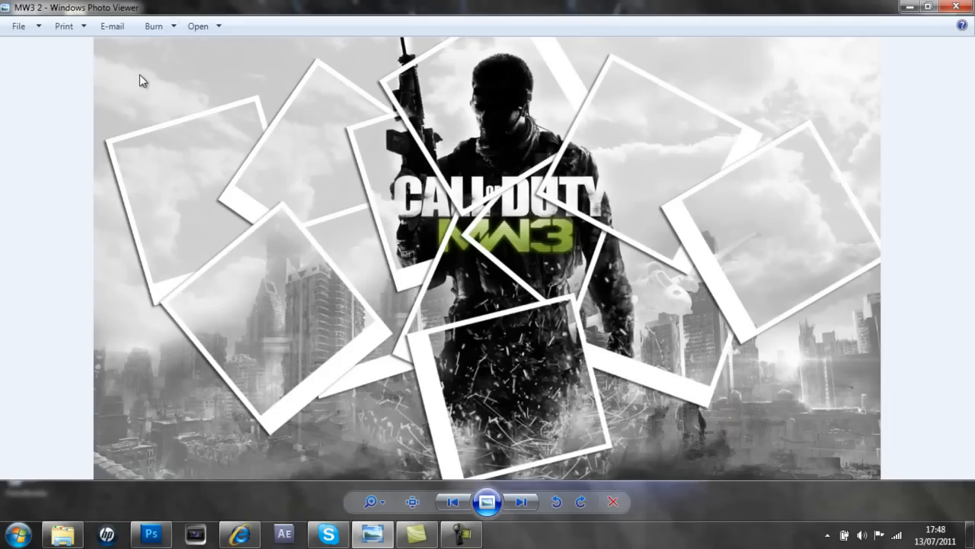
{"action": "left_click", "coordinate": [522, 501]}
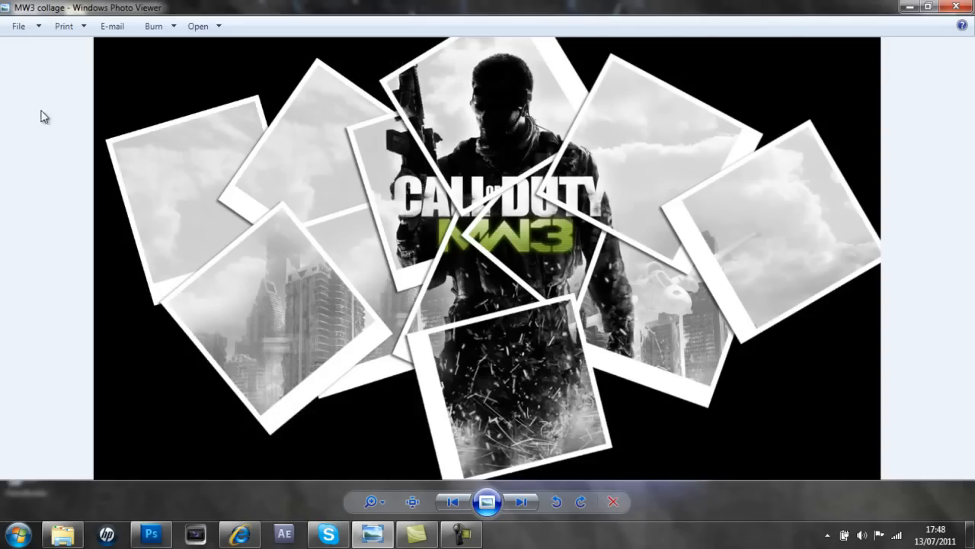
{"action": "mouse_move", "coordinate": [479, 185]}
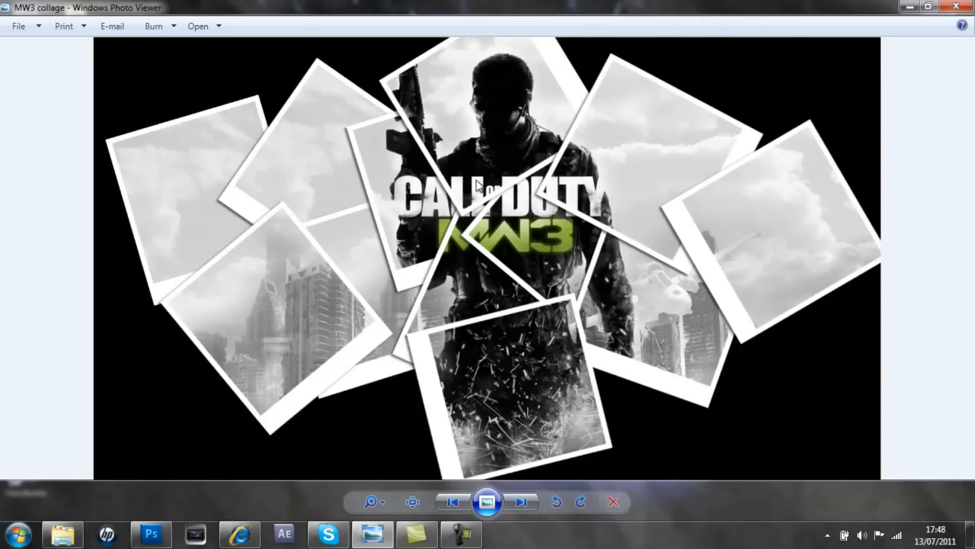
{"action": "mouse_move", "coordinate": [663, 55]}
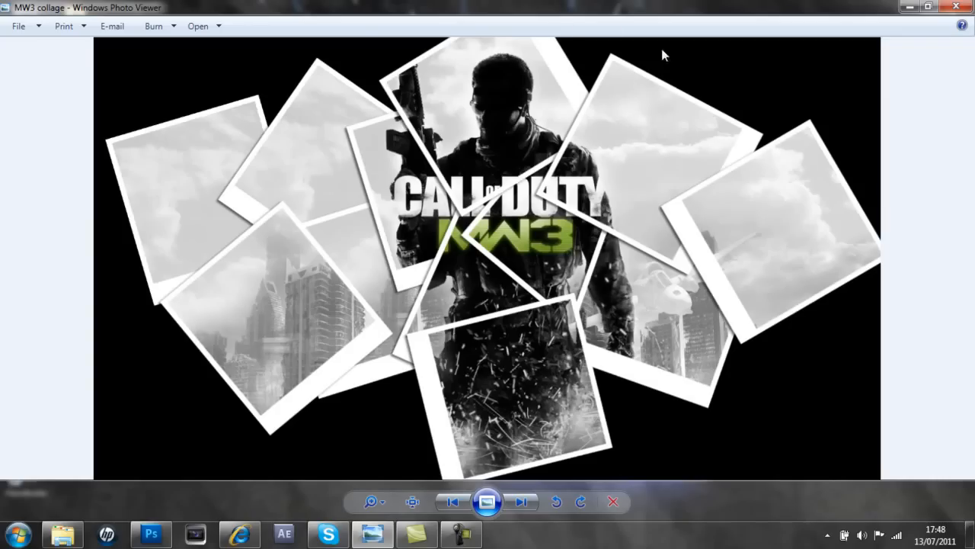
{"action": "mouse_move", "coordinate": [937, 61]}
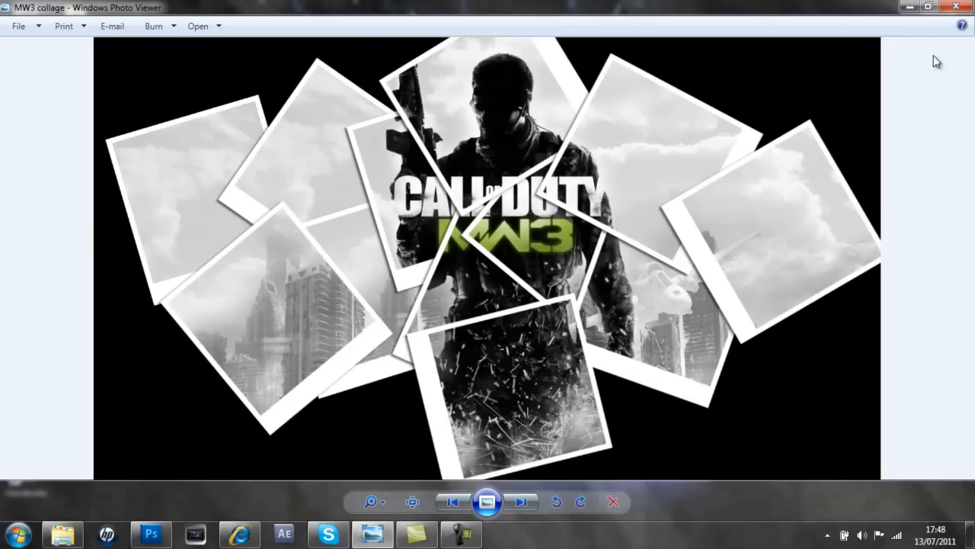
{"action": "mouse_move", "coordinate": [251, 98]}
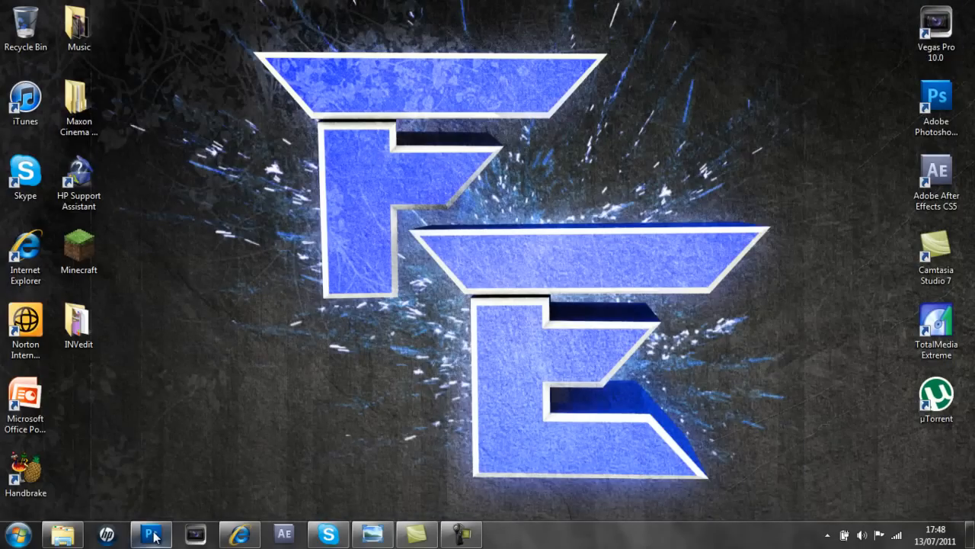
{"action": "mouse_move", "coordinate": [151, 533]}
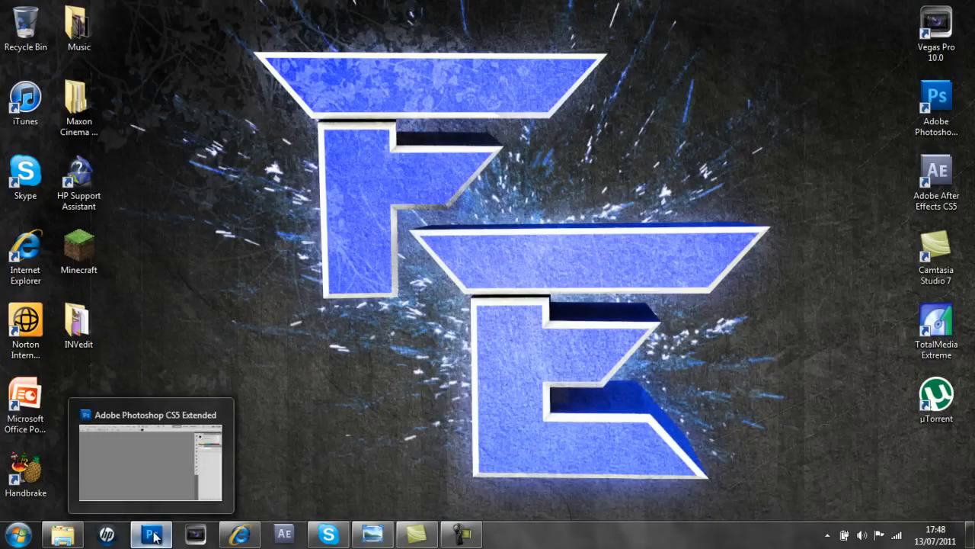
{"action": "left_click", "coordinate": [151, 533]}
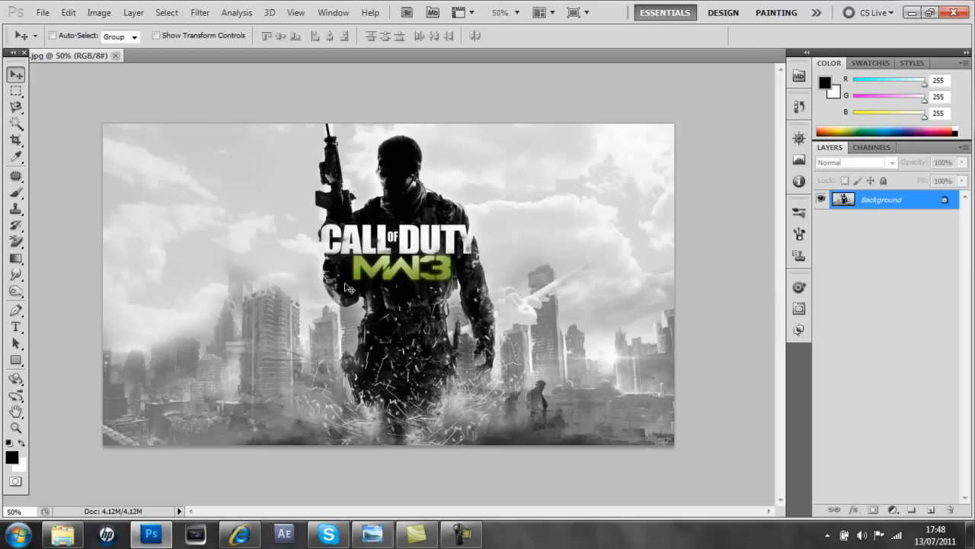
Duplicate the Background layer as Background copy and pick the Rectangle tool.
{"action": "right_click", "coordinate": [881, 198]}
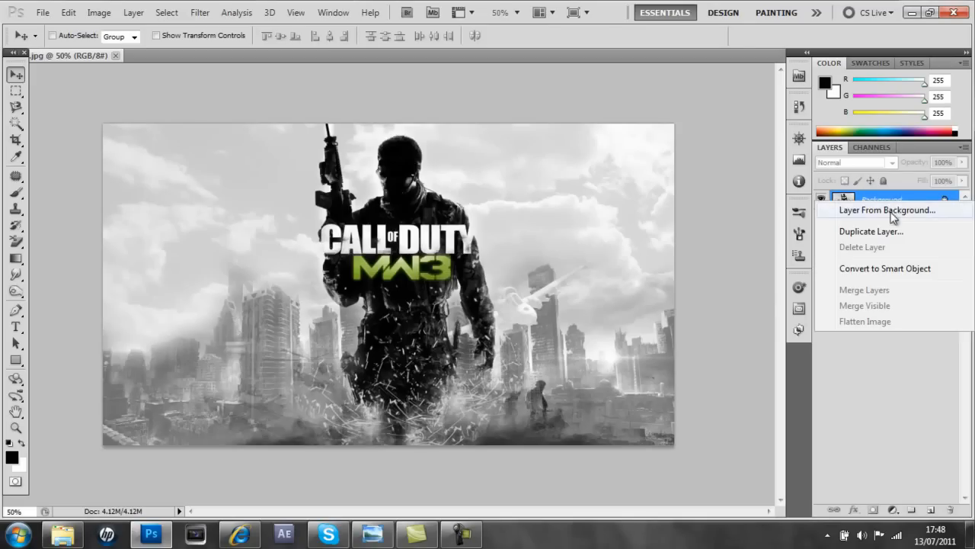
{"action": "left_click", "coordinate": [871, 232]}
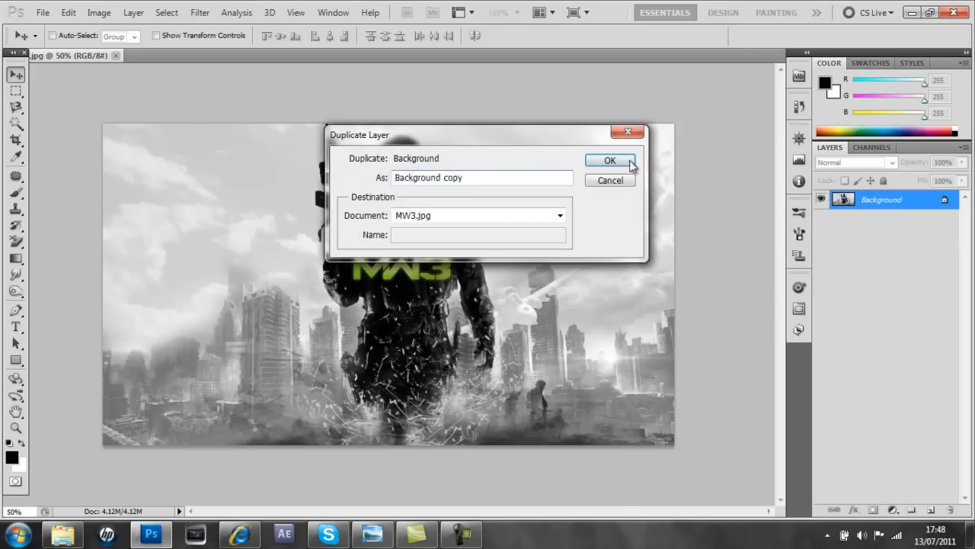
{"action": "left_click", "coordinate": [610, 160]}
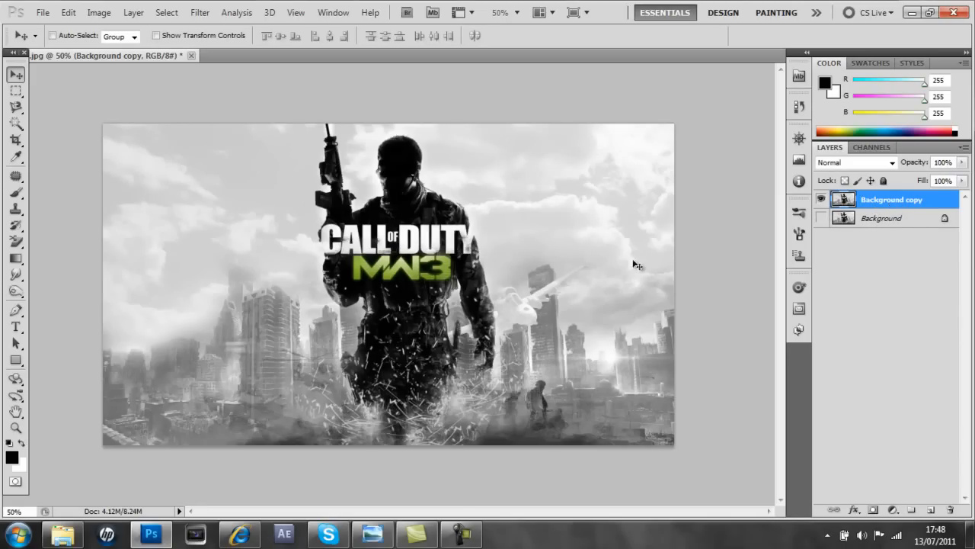
{"action": "left_click", "coordinate": [16, 360]}
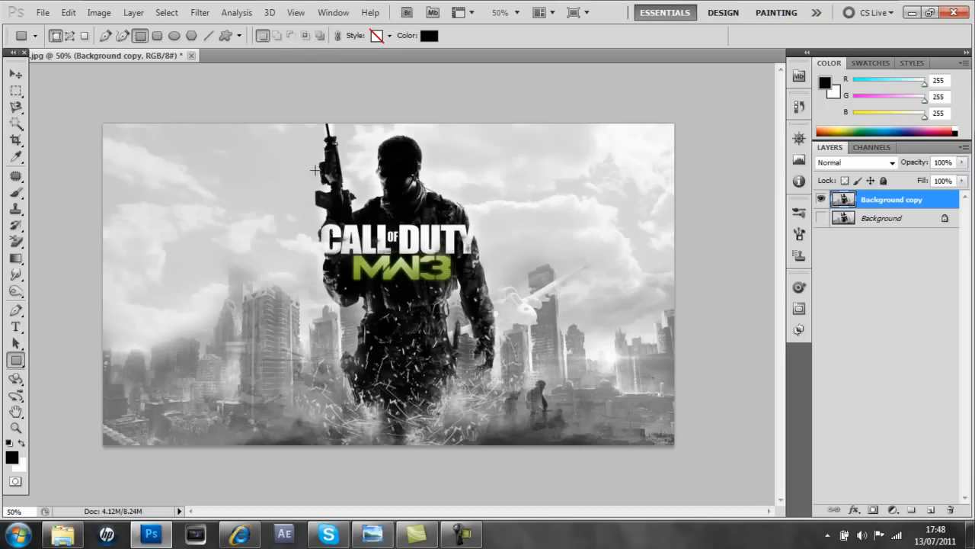
Draw a black square shape layer, Shape 1, over the soldier's head and select it.
{"action": "left_click_drag", "start_coordinate": [314, 166], "coordinate": [423, 277]}
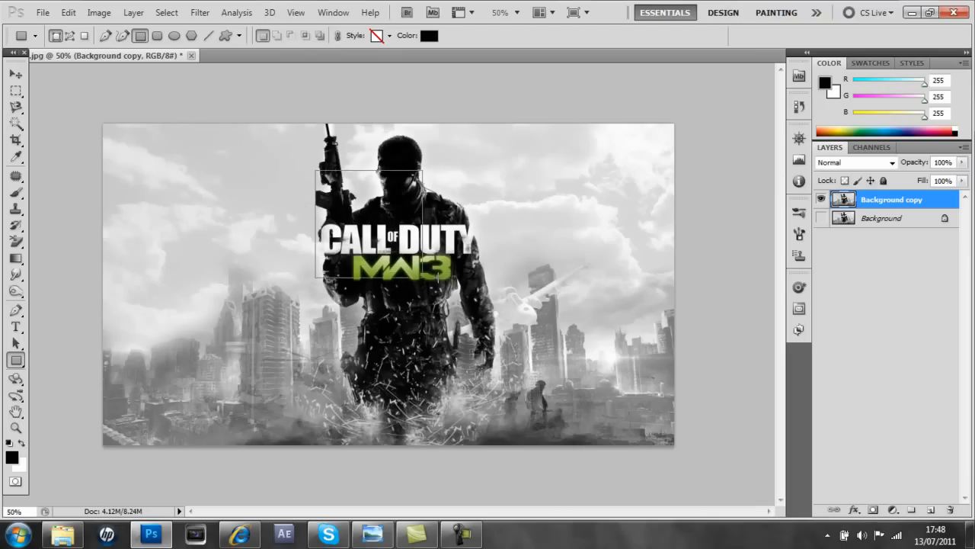
{"action": "left_click_drag", "start_coordinate": [316, 171], "coordinate": [429, 286]}
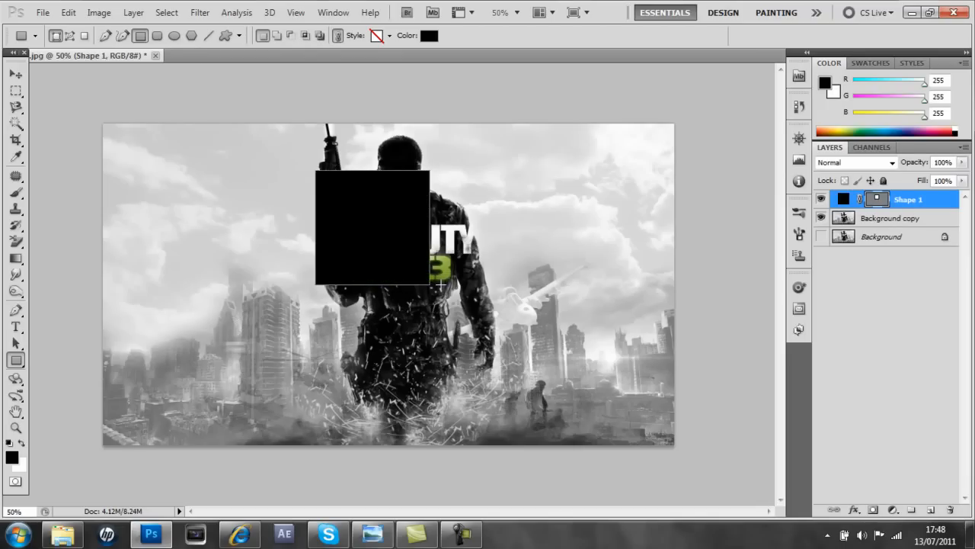
{"action": "mouse_move", "coordinate": [323, 189]}
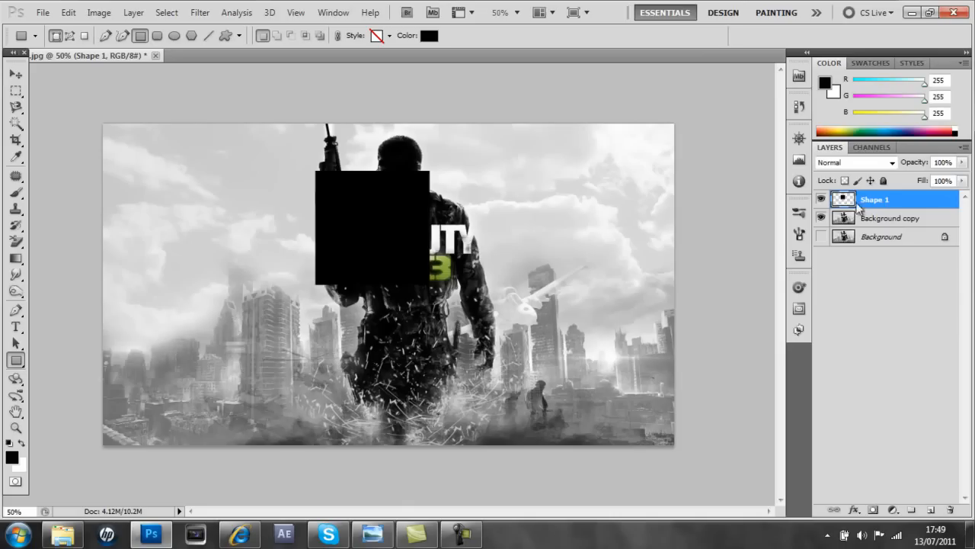
{"action": "left_click", "coordinate": [15, 73]}
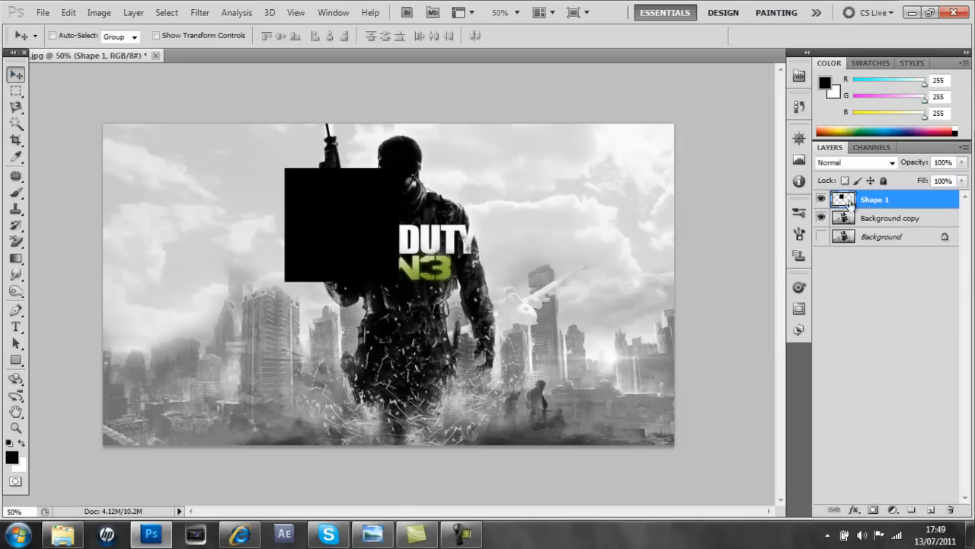
{"action": "right_click", "coordinate": [874, 198]}
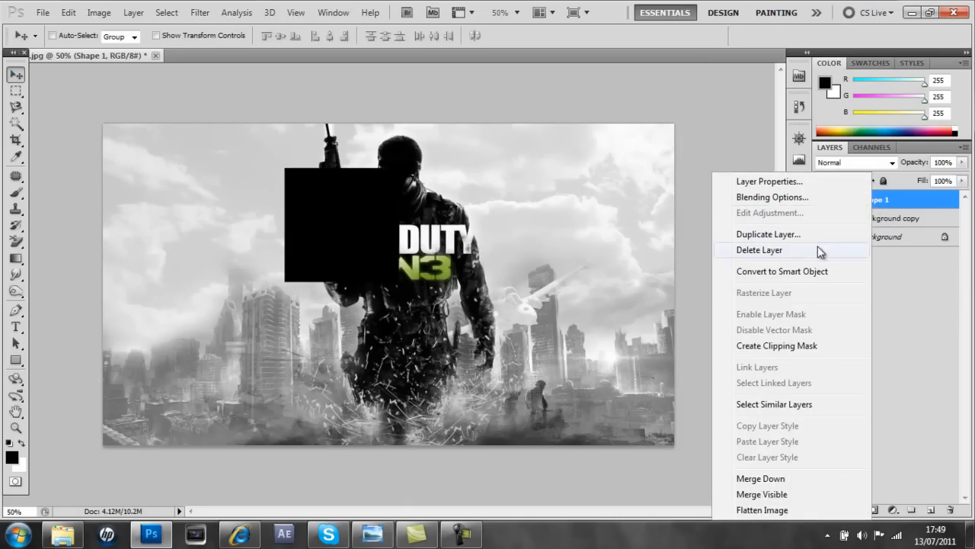
Duplicate Shape 1 as Shape 1 copy and rename the original square layer to Black.
{"action": "left_click", "coordinate": [768, 235]}
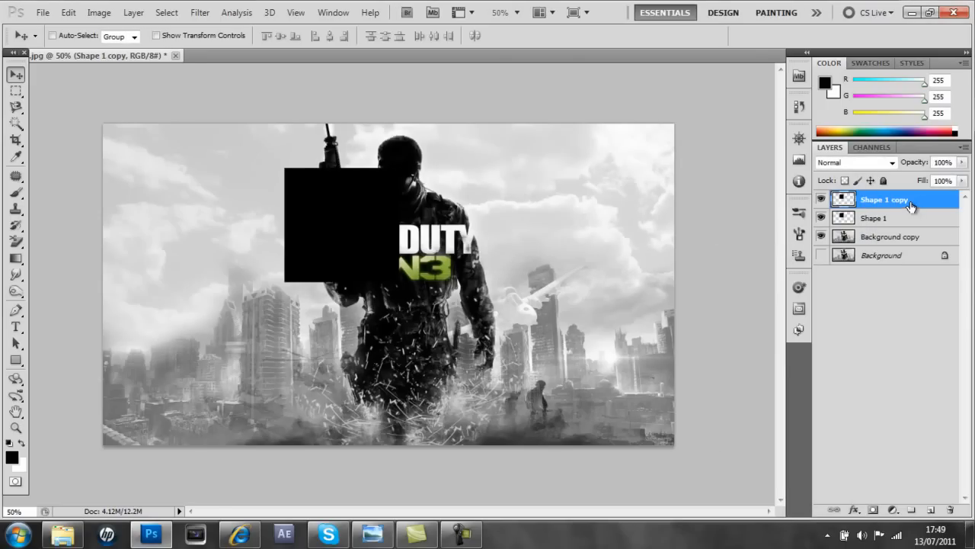
{"action": "mouse_move", "coordinate": [326, 216]}
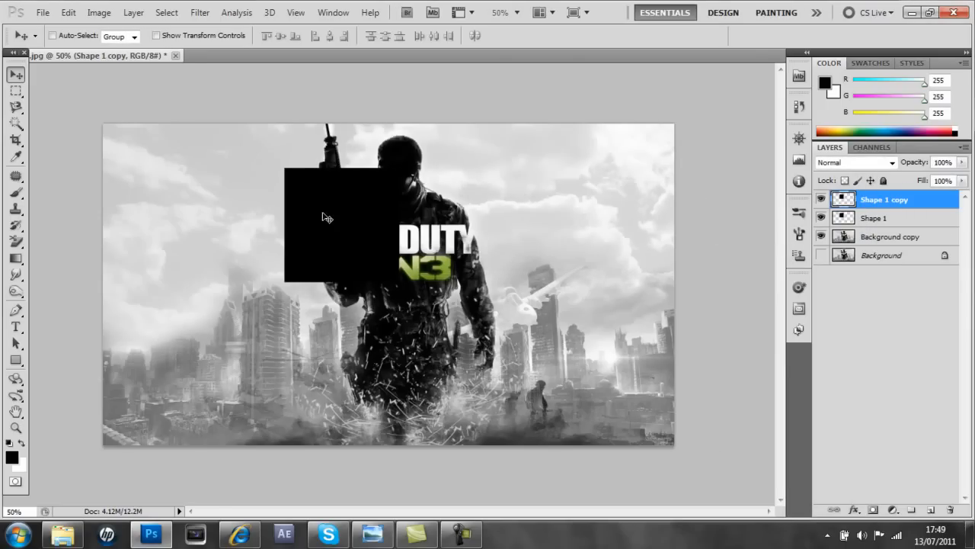
{"action": "left_click", "coordinate": [874, 218]}
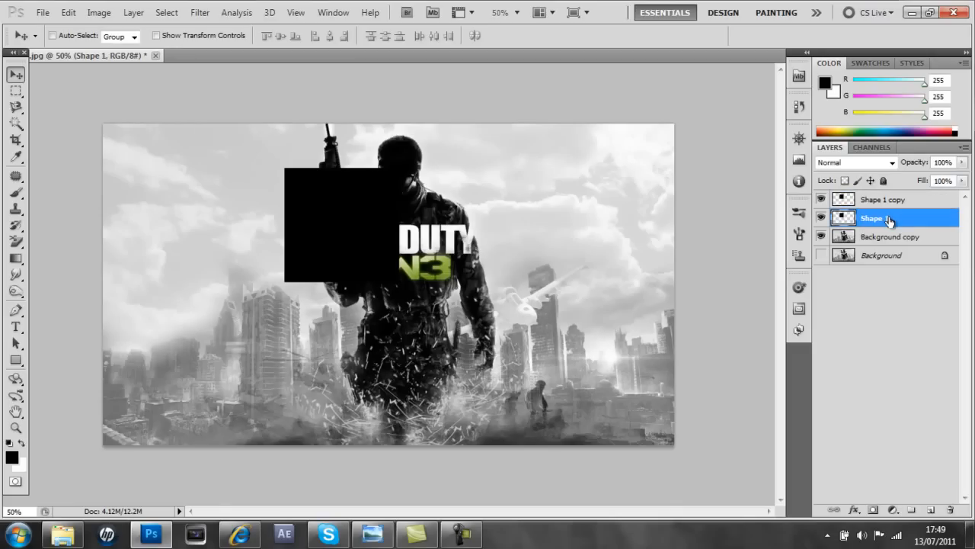
{"action": "double_click", "coordinate": [876, 218]}
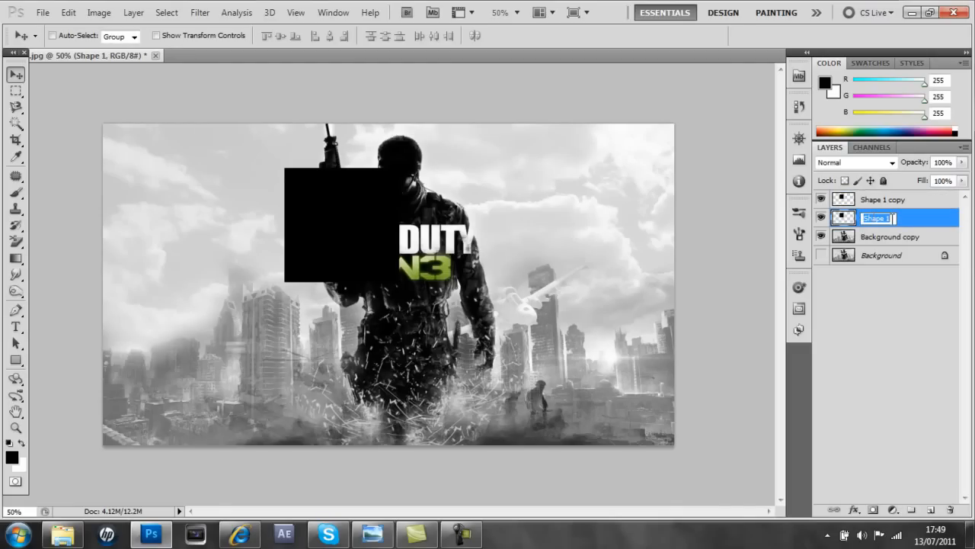
{"action": "type", "text": "Black"}
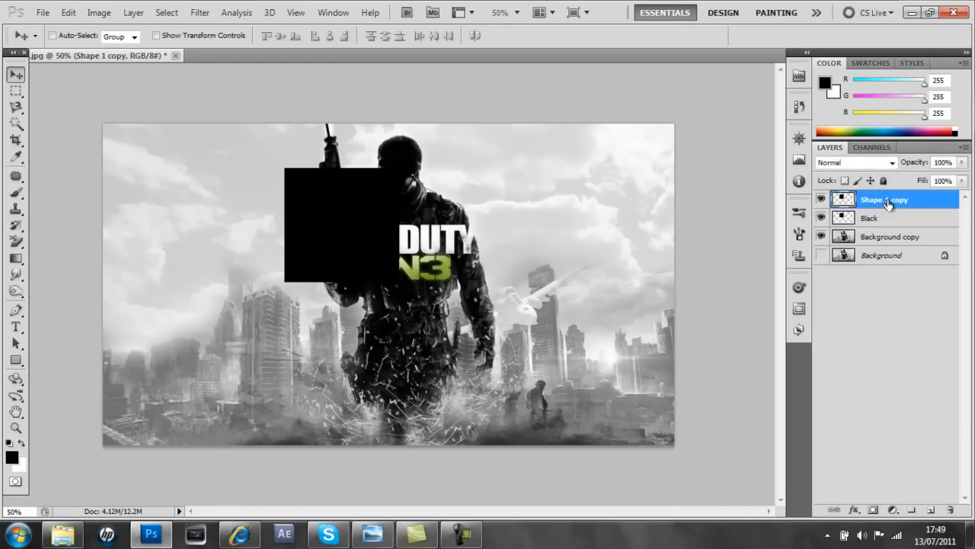
{"action": "mouse_move", "coordinate": [896, 200]}
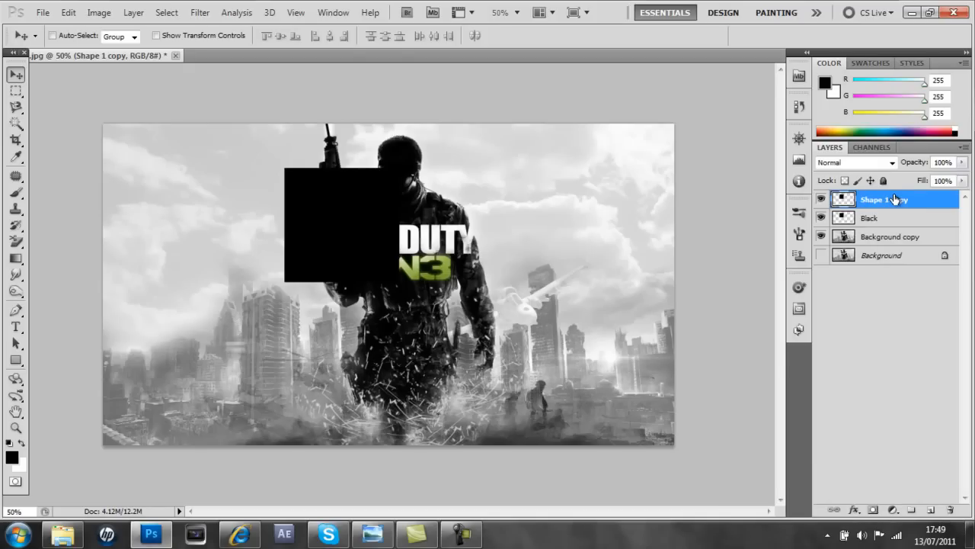
Give Shape 1 copy a white Color Overlay so the copied square appears white.
{"action": "double_click", "coordinate": [883, 198]}
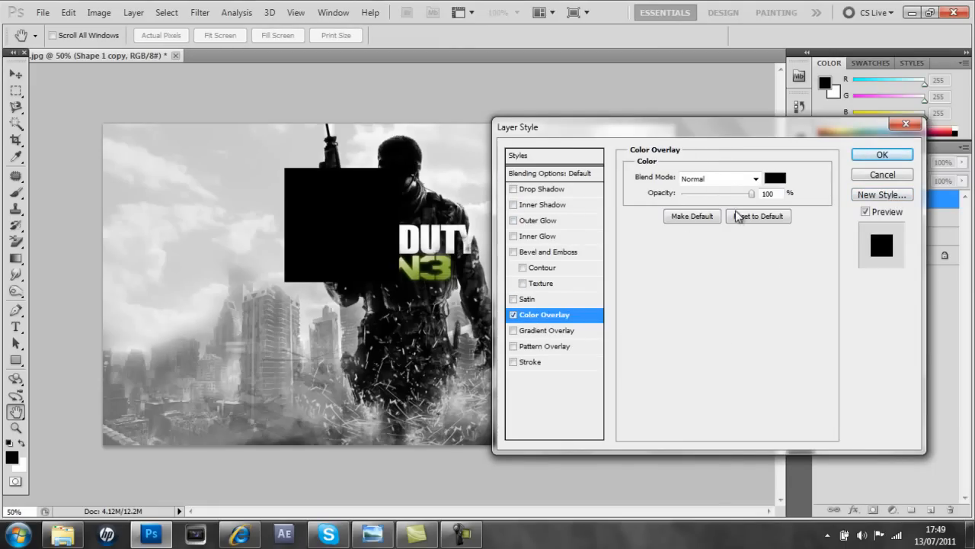
{"action": "left_click", "coordinate": [774, 177]}
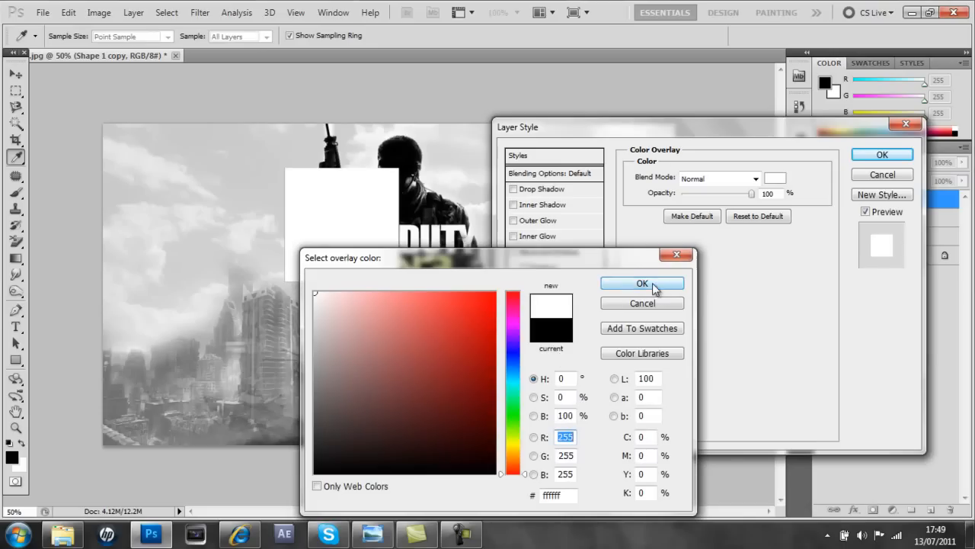
{"action": "left_click", "coordinate": [643, 282]}
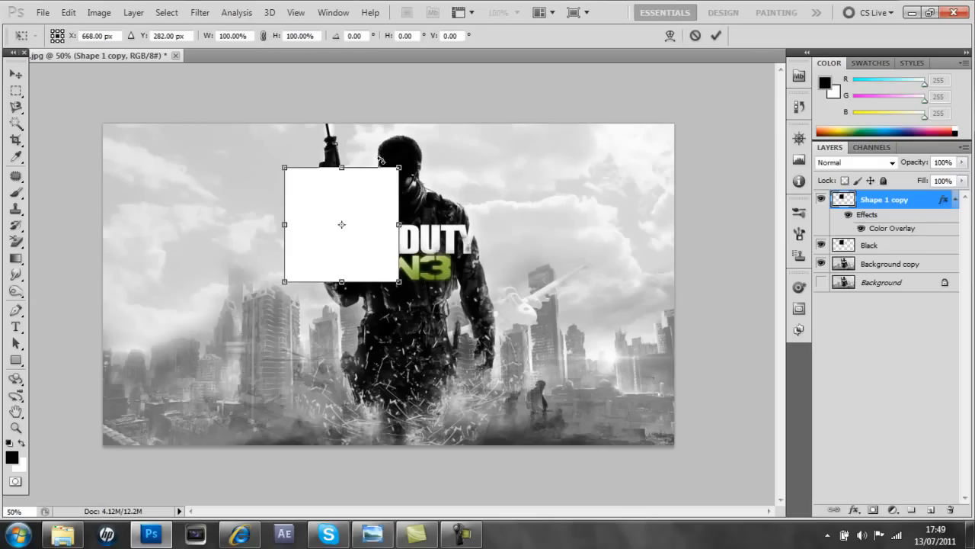
{"action": "mouse_move", "coordinate": [352, 156]}
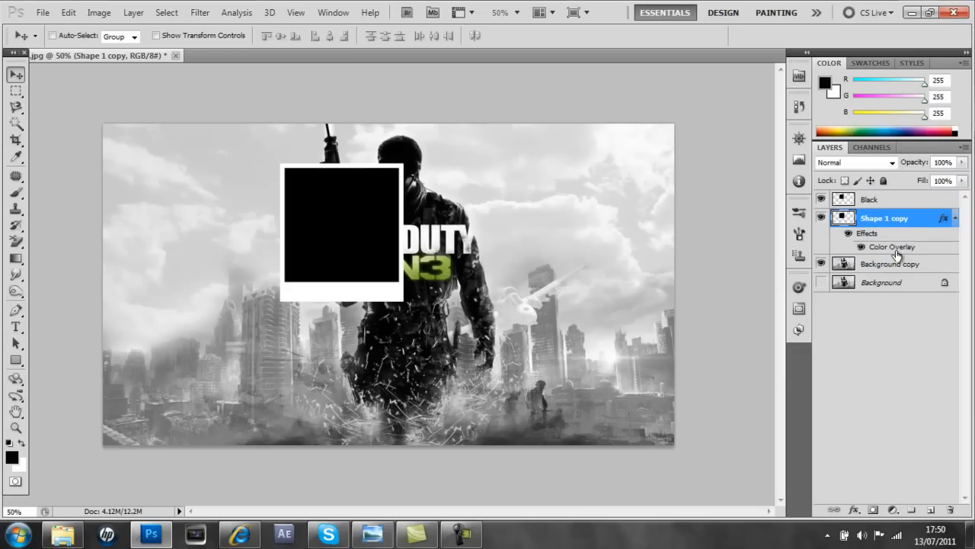
{"action": "mouse_move", "coordinate": [359, 207]}
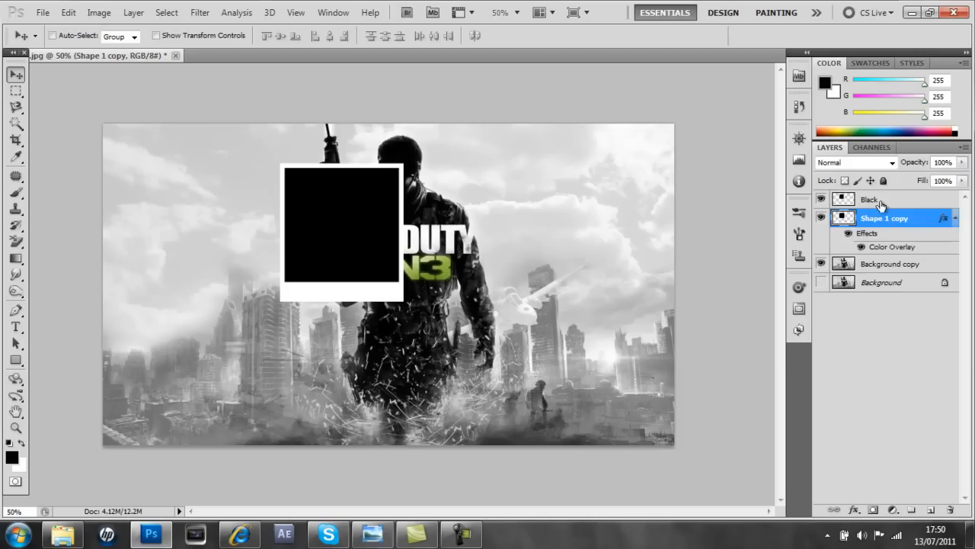
Clip Background copy to the Black square, then move Black and Shape 1 copy to the top-left corner.
{"action": "left_click", "coordinate": [870, 198]}
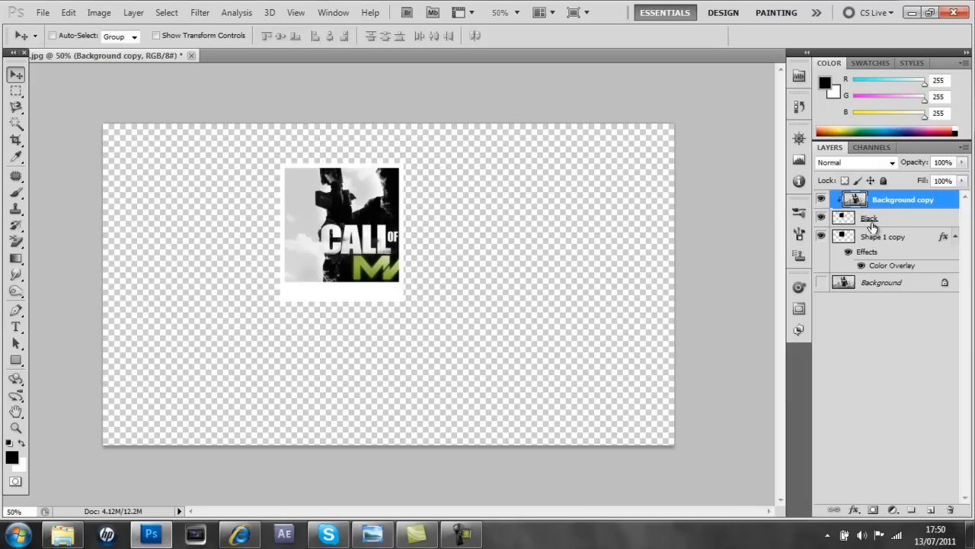
{"action": "mouse_move", "coordinate": [841, 251]}
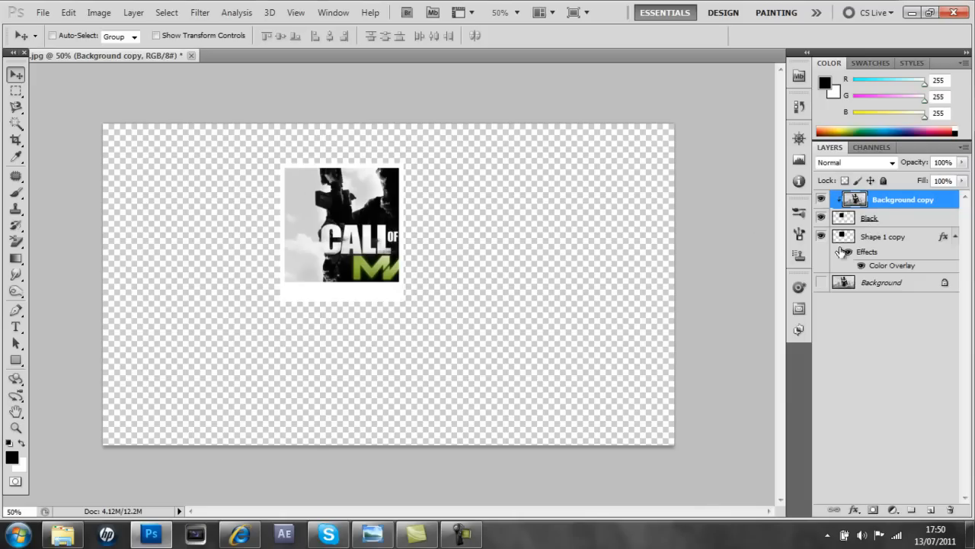
{"action": "left_click", "coordinate": [870, 216]}
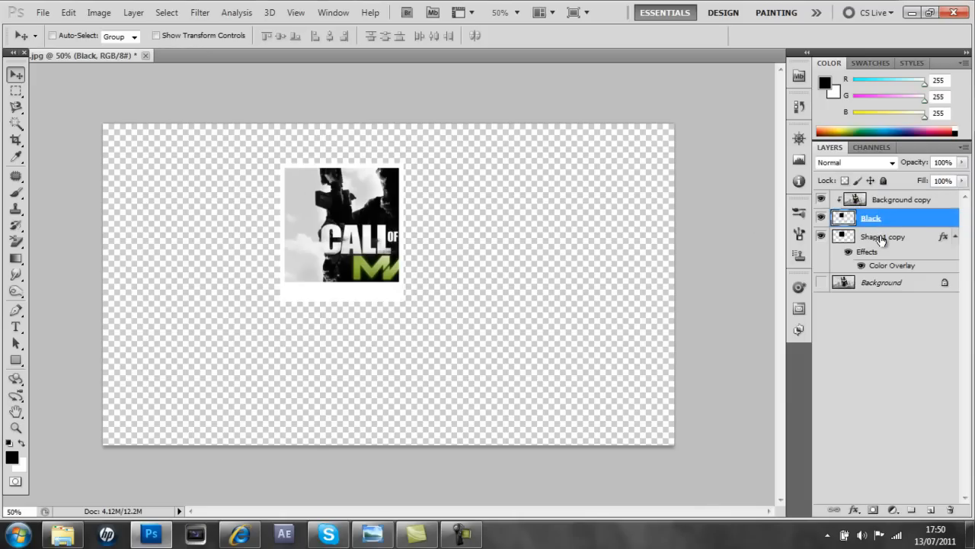
{"action": "left_click", "coordinate": [883, 236]}
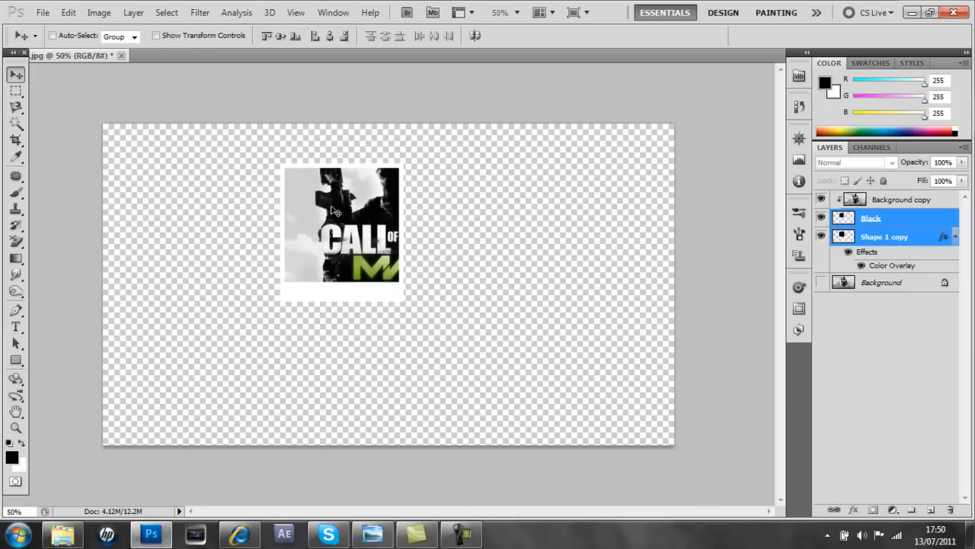
{"action": "left_click_drag", "start_coordinate": [342, 229], "coordinate": [478, 282]}
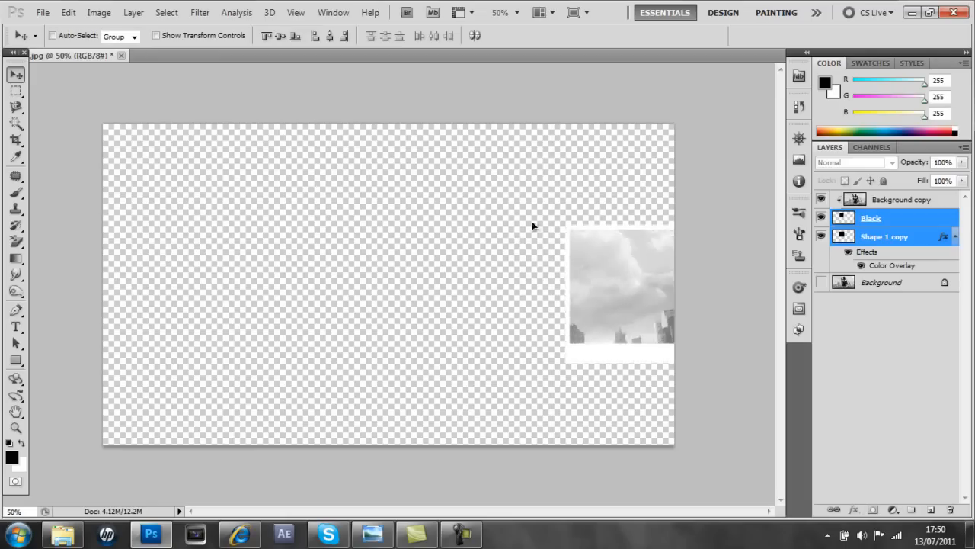
{"action": "left_click_drag", "start_coordinate": [622, 293], "coordinate": [180, 221]}
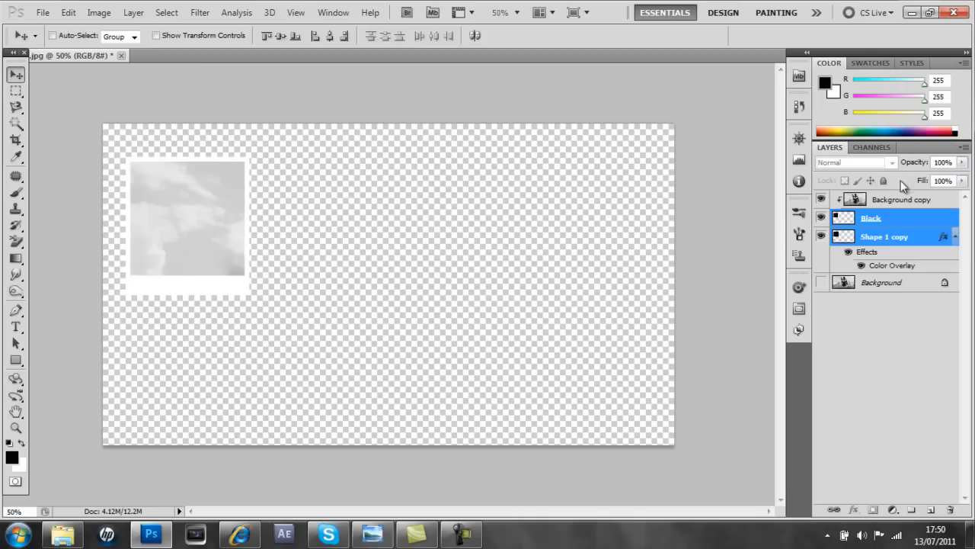
Free Transform the frame layers to tilt the photo, then add Background copy to the selection.
{"action": "left_click", "coordinate": [902, 198]}
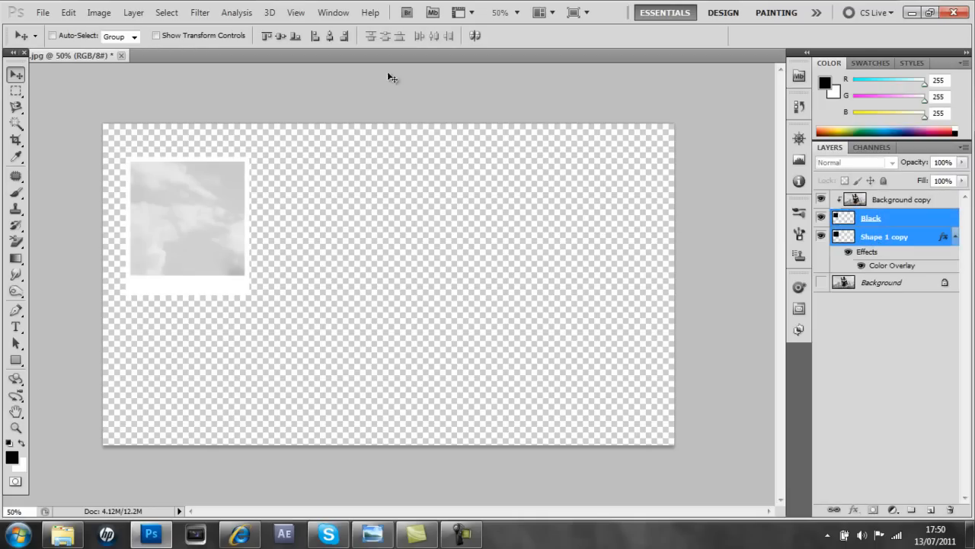
{"action": "key", "text": "Ctrl+t"}
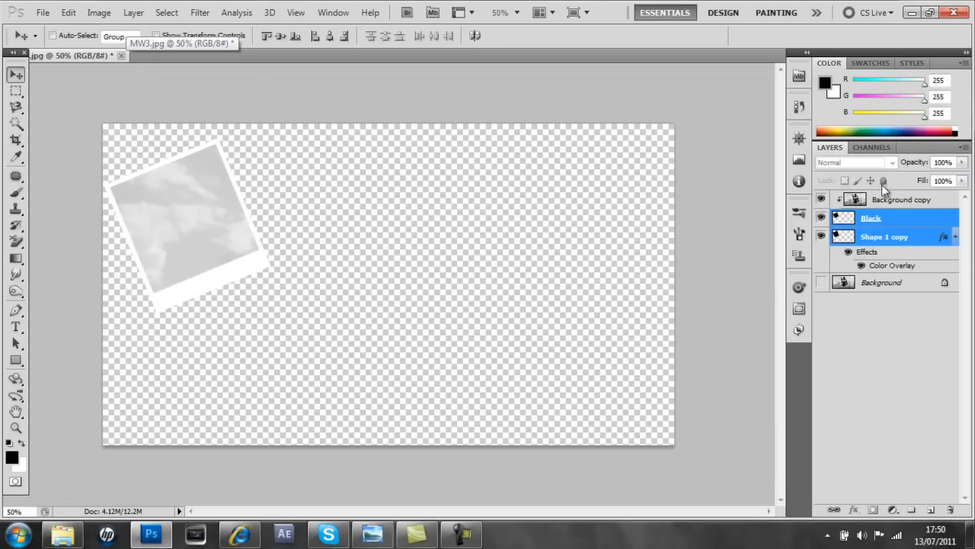
{"action": "left_click", "coordinate": [902, 199]}
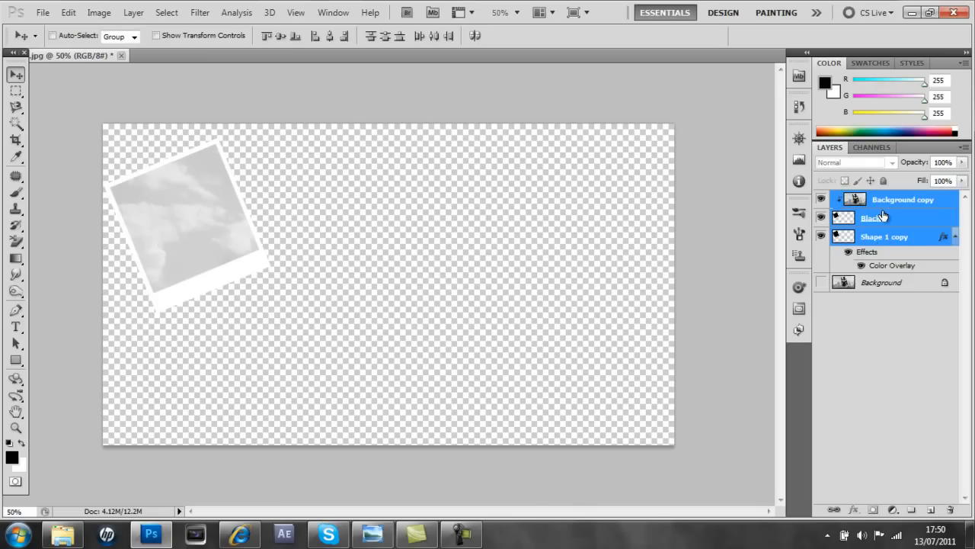
Duplicate the three frame layers and rotate the copy into a second frame overlapping the first.
{"action": "right_click", "coordinate": [884, 216]}
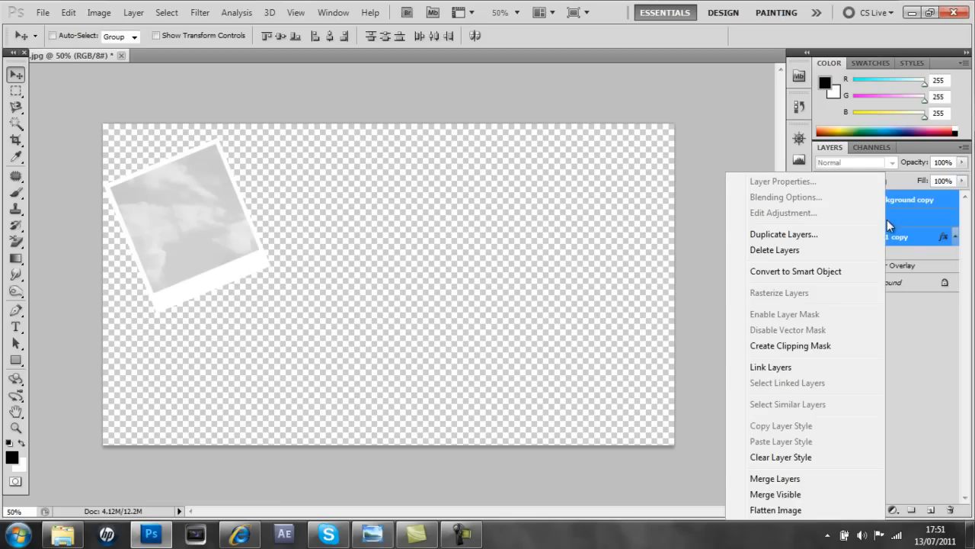
{"action": "left_click", "coordinate": [783, 234]}
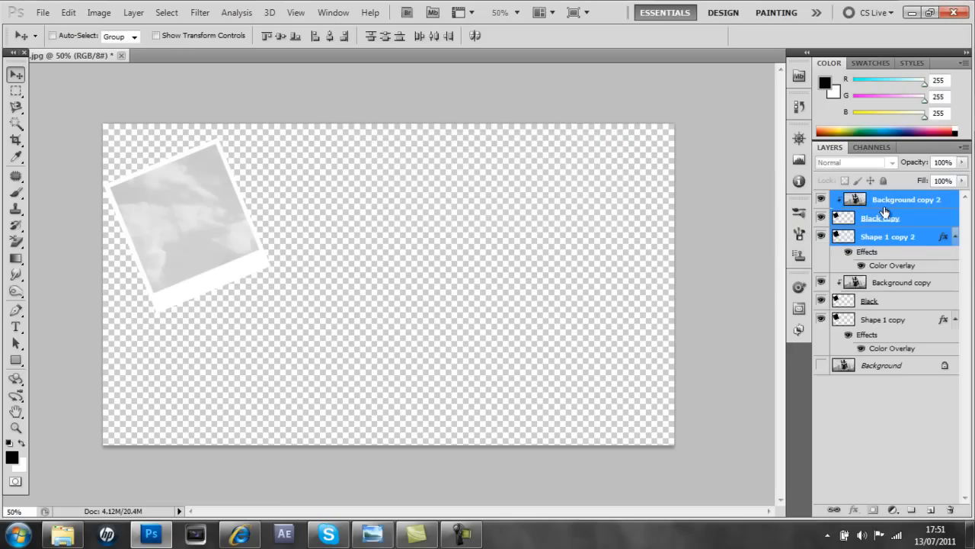
{"action": "left_click", "coordinate": [880, 218]}
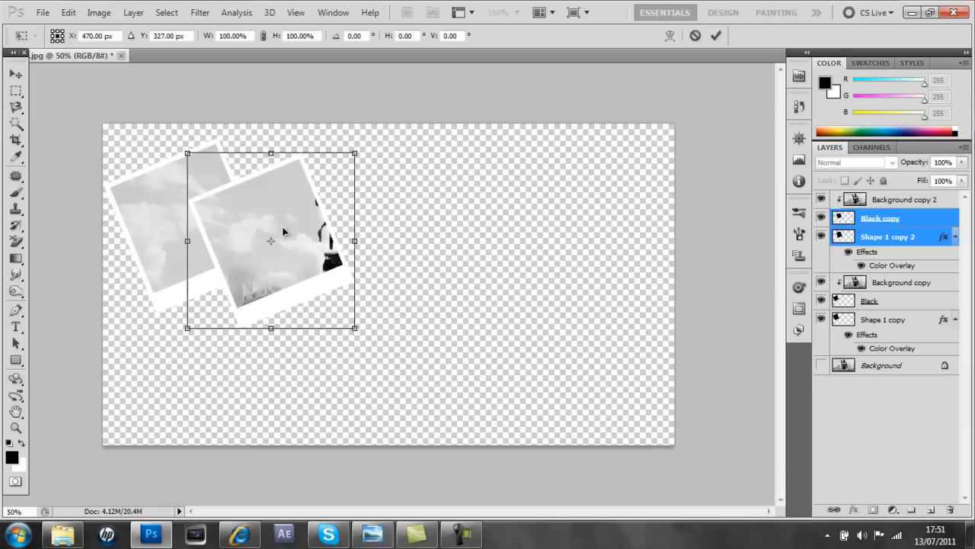
{"action": "left_click", "coordinate": [68, 12]}
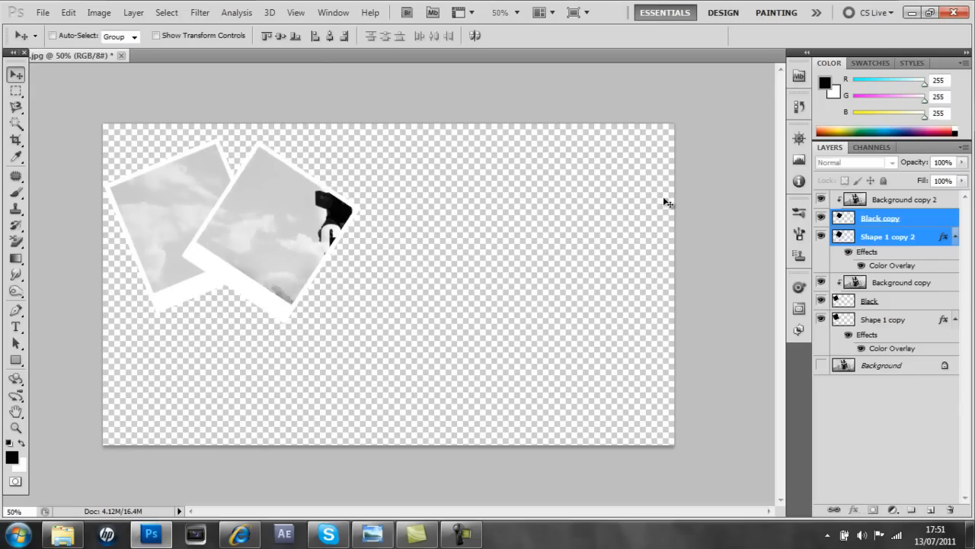
{"action": "left_click", "coordinate": [903, 199]}
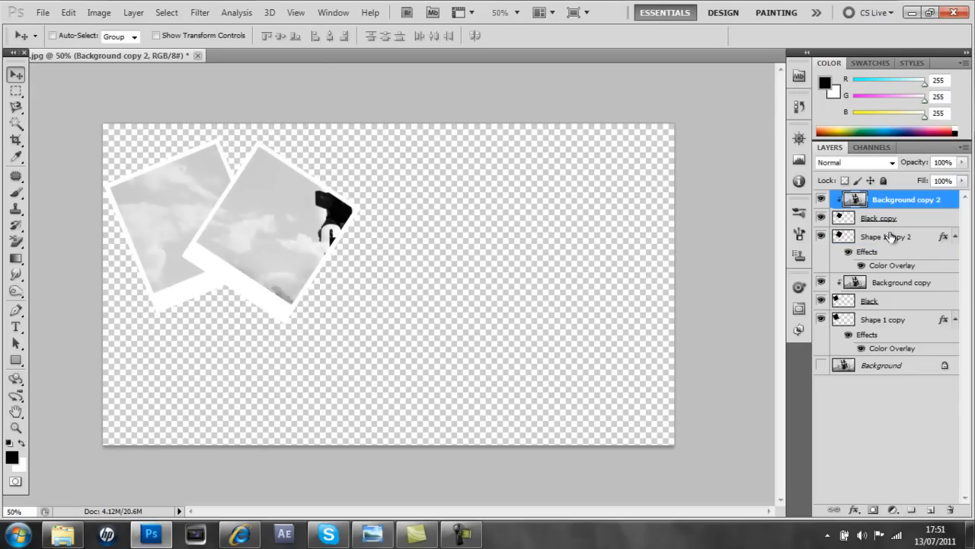
Duplicate the second frame's layers and rotate the new third frame showing the soldier.
{"action": "right_click", "coordinate": [905, 198]}
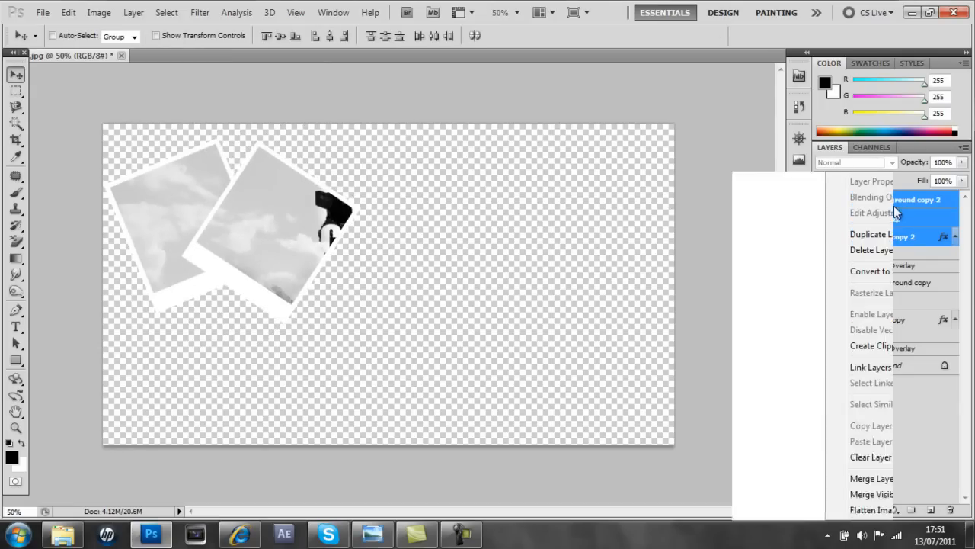
{"action": "left_click", "coordinate": [872, 234]}
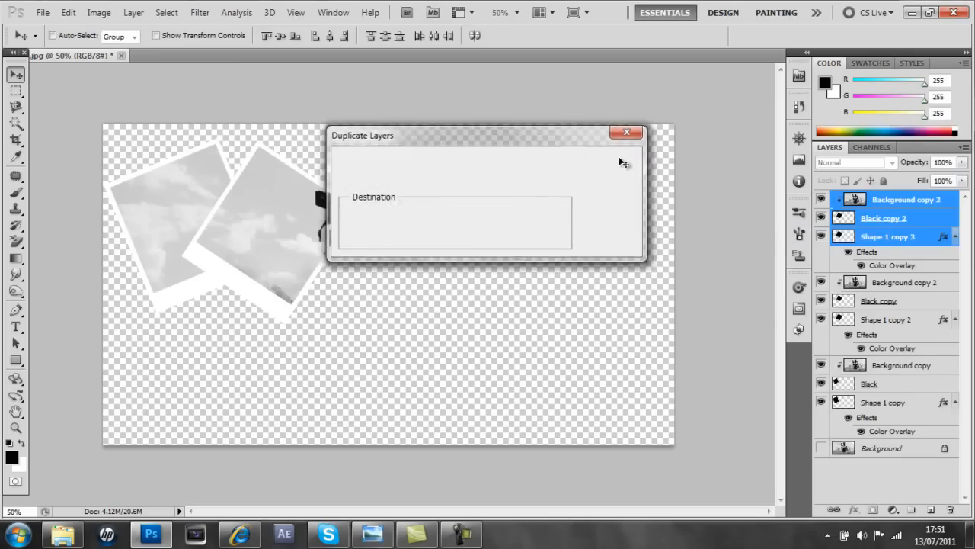
{"action": "left_click", "coordinate": [628, 131]}
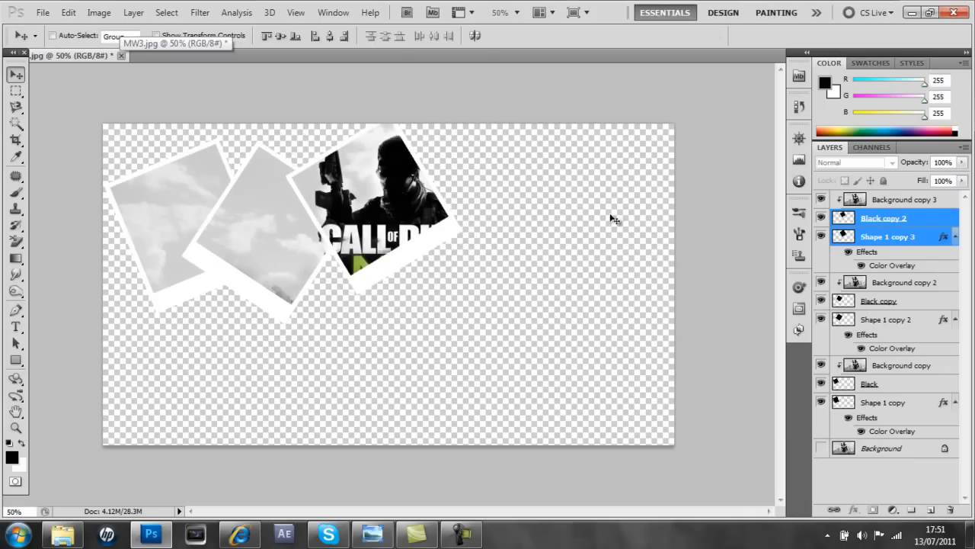
{"action": "left_click", "coordinate": [905, 198]}
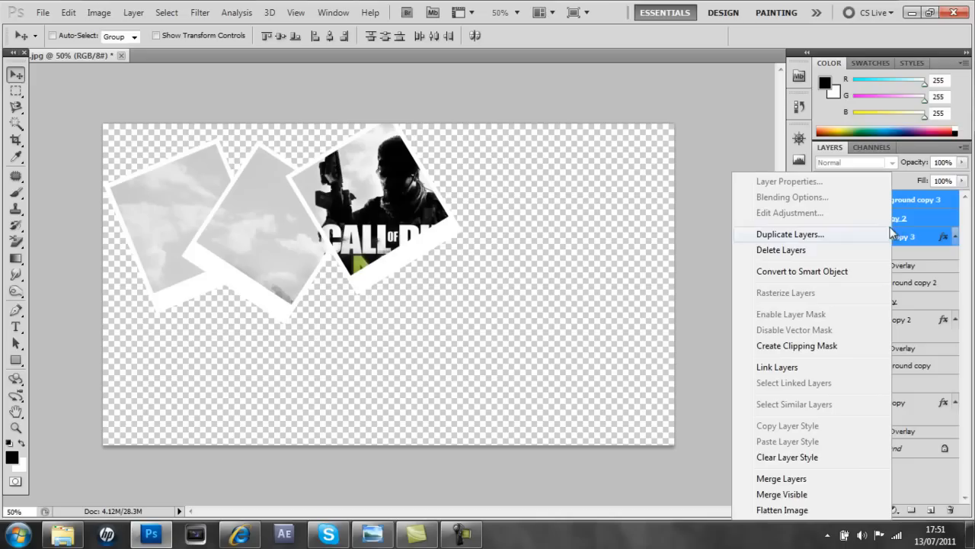
Duplicate the third frame's layers, Step Backward, and delete the unwanted Background copy 4 and Black copy 3 layers.
{"action": "left_click", "coordinate": [790, 235]}
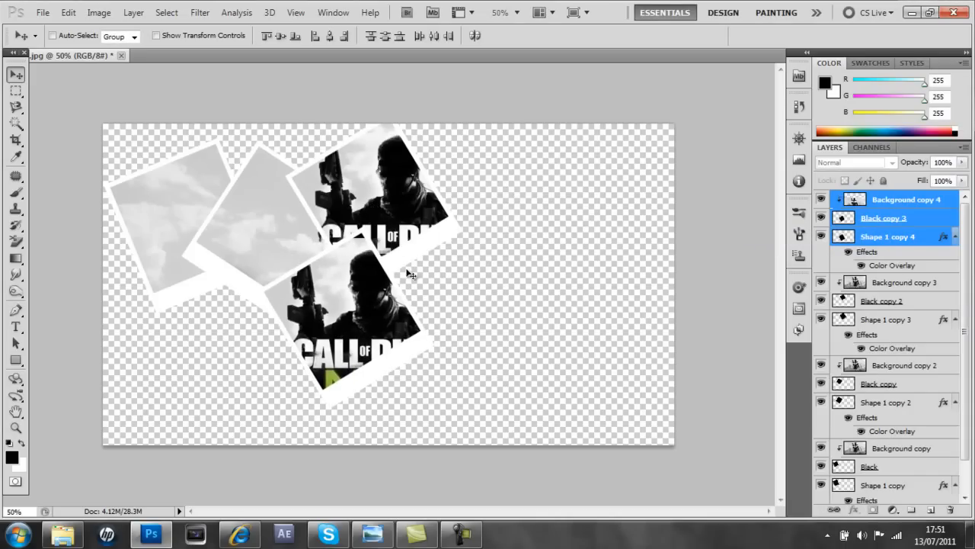
{"action": "mouse_move", "coordinate": [491, 183]}
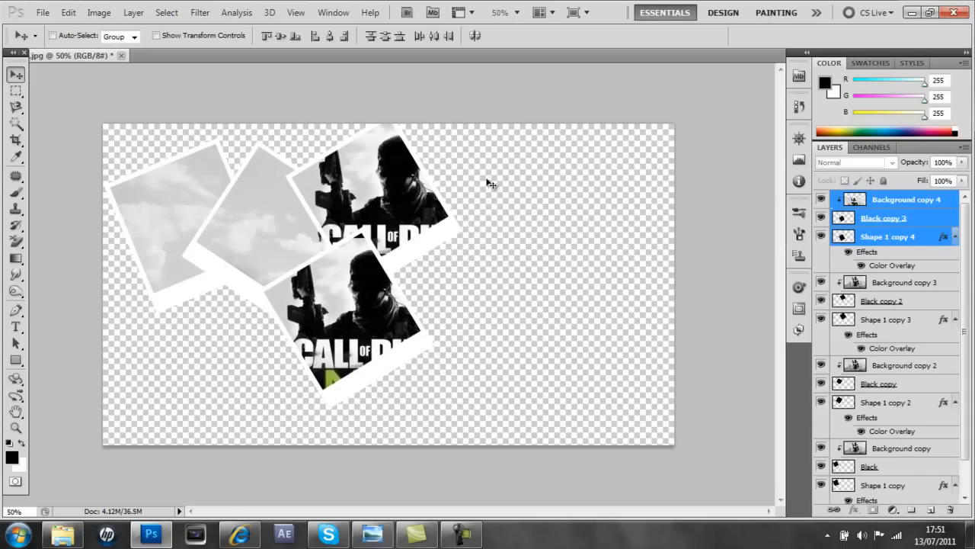
{"action": "left_click", "coordinate": [67, 12]}
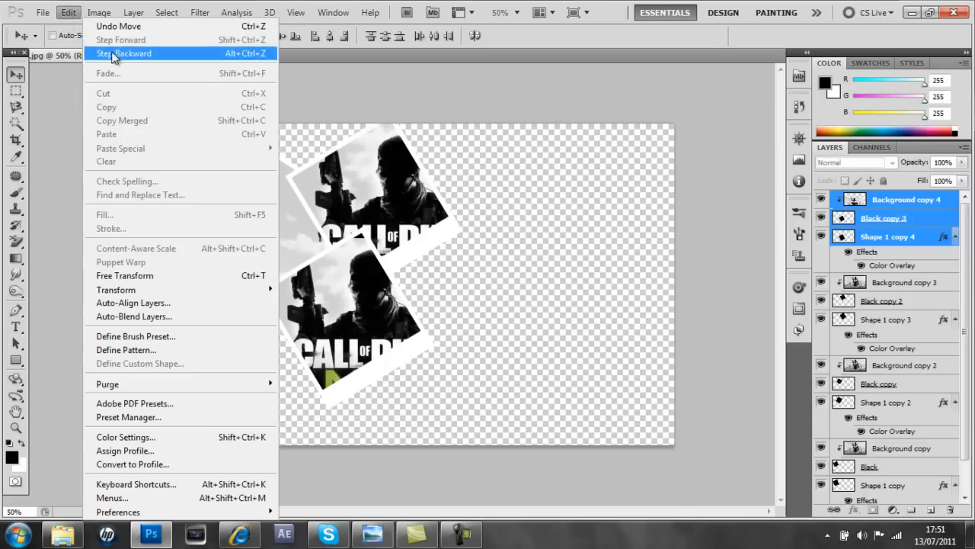
{"action": "left_click", "coordinate": [123, 54]}
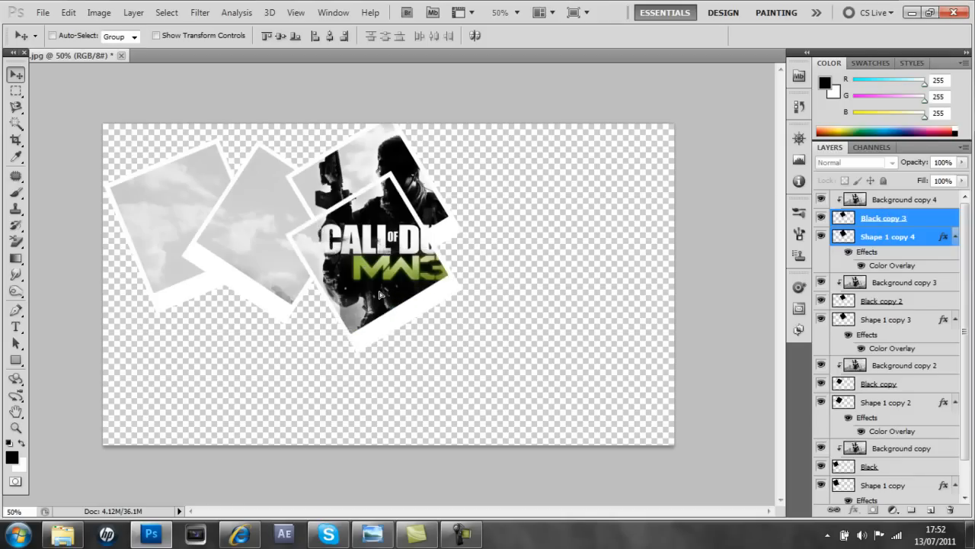
{"action": "left_click", "coordinate": [67, 12]}
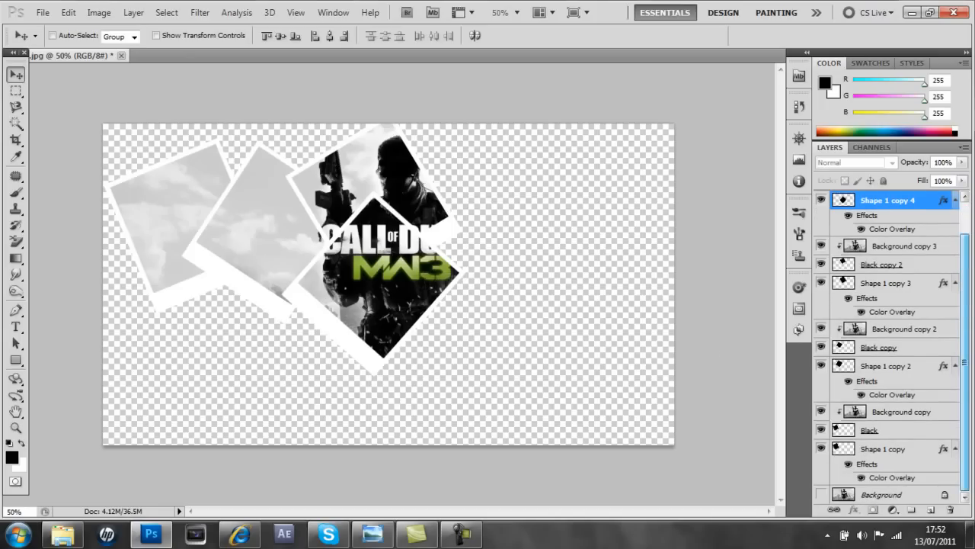
Toggle the Background layer's visibility to leave it hidden and create a new empty Layer 1.
{"action": "left_click", "coordinate": [881, 494]}
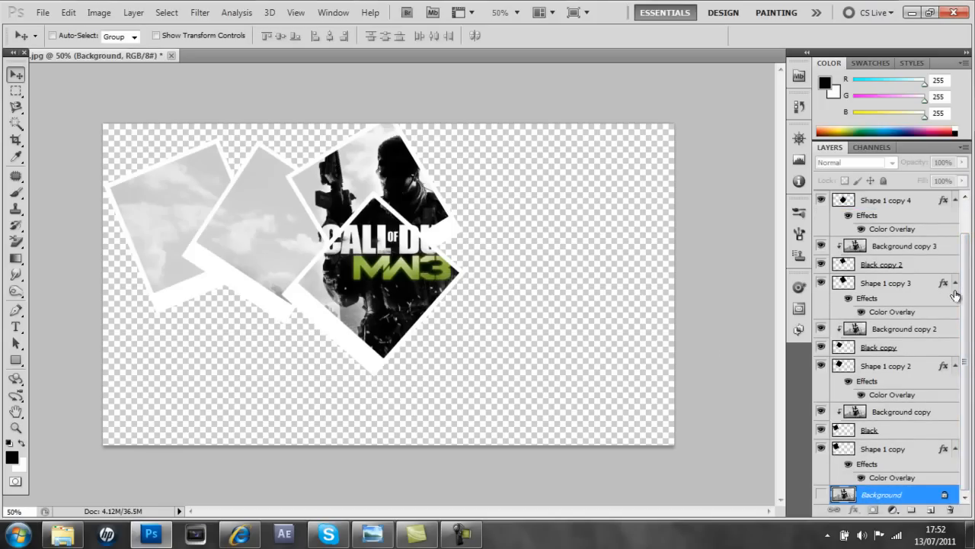
{"action": "left_click", "coordinate": [822, 494]}
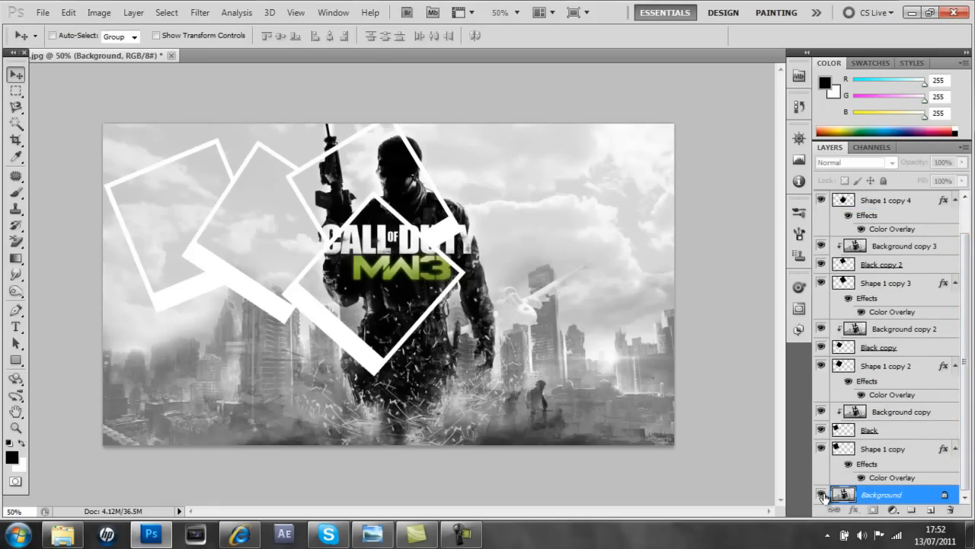
{"action": "left_click", "coordinate": [821, 493]}
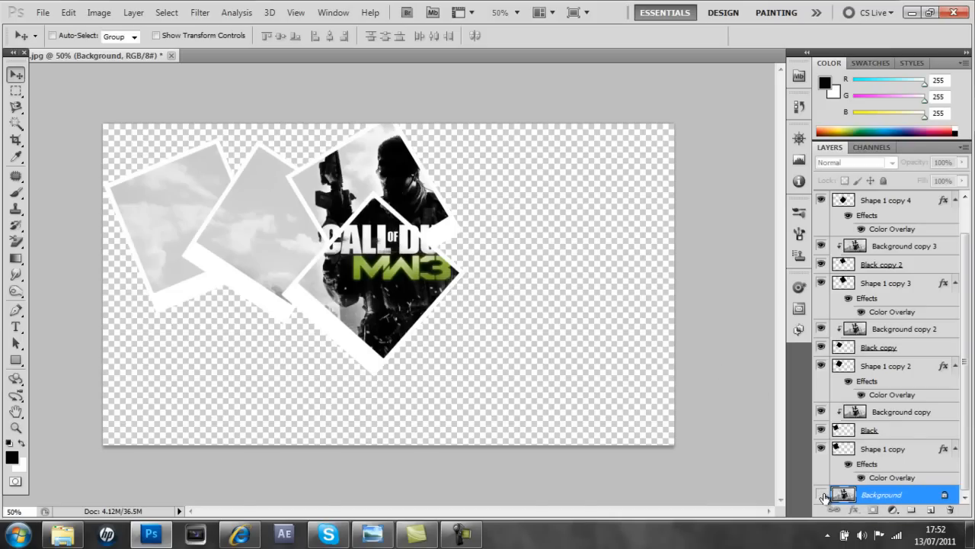
{"action": "left_click", "coordinate": [819, 494]}
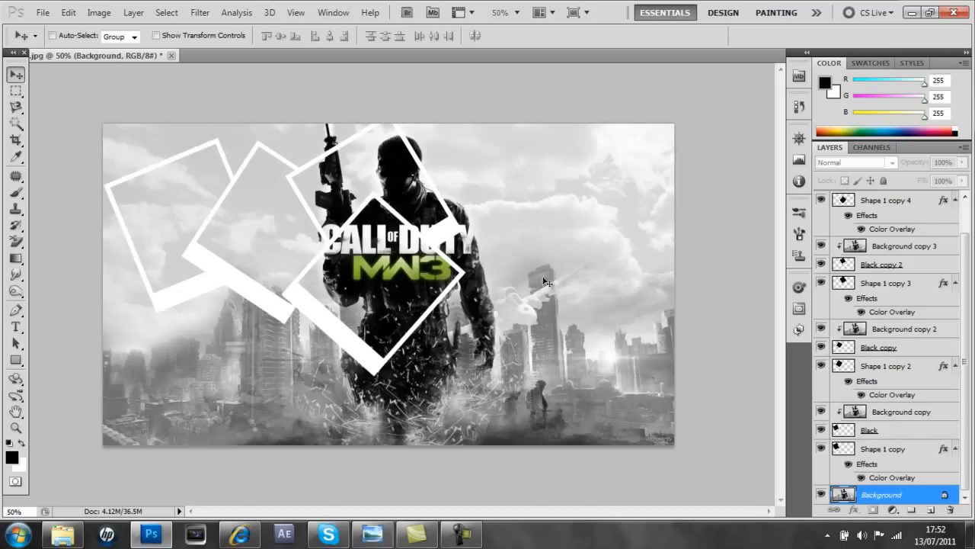
{"action": "mouse_move", "coordinate": [369, 326]}
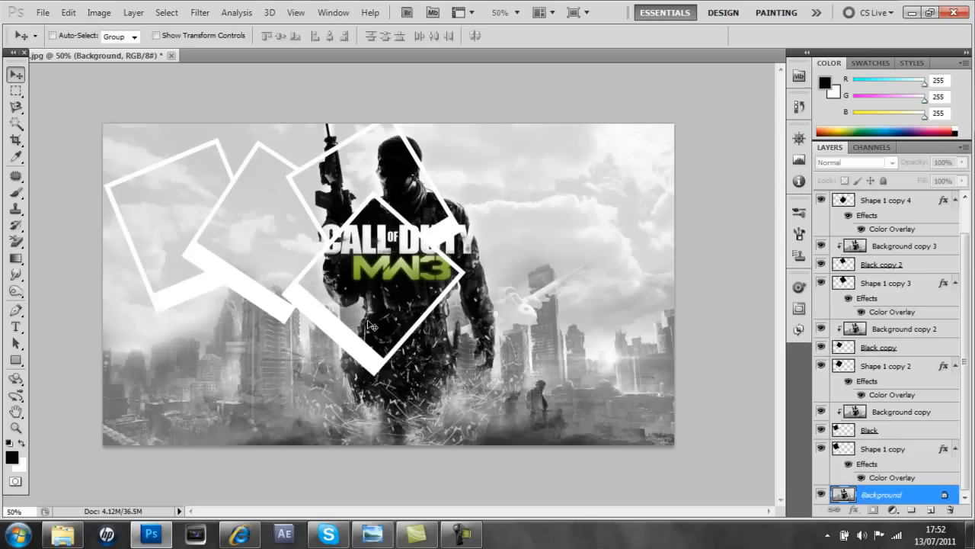
{"action": "mouse_move", "coordinate": [911, 509]}
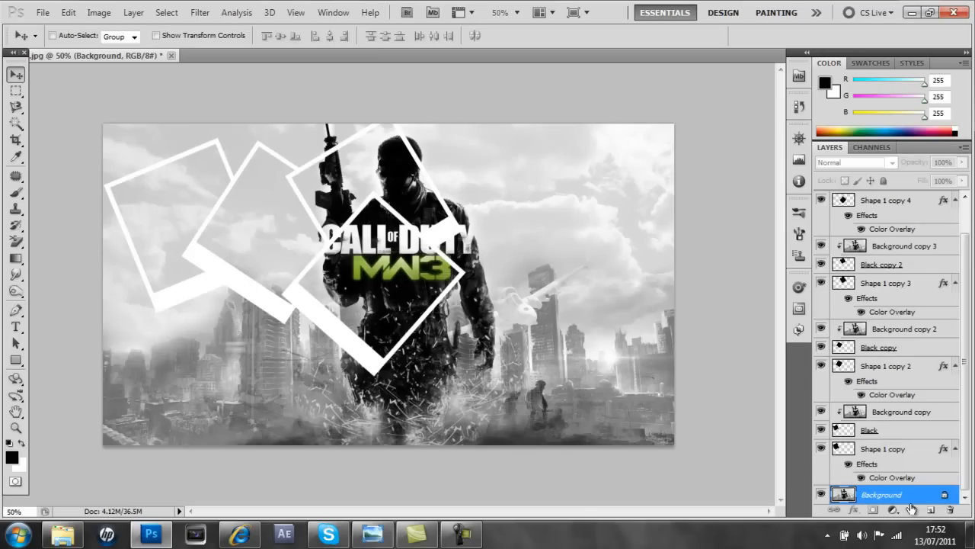
{"action": "left_click", "coordinate": [820, 493]}
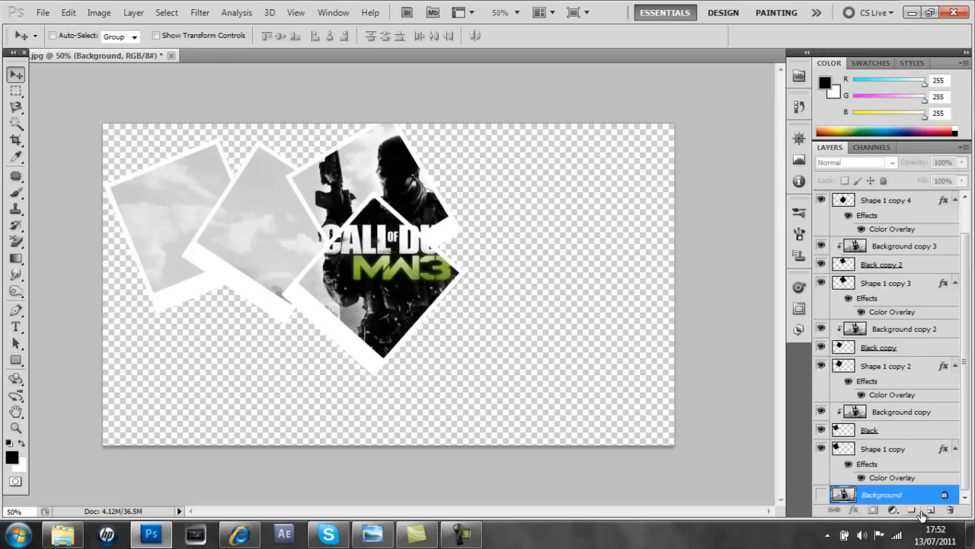
{"action": "left_click", "coordinate": [929, 509]}
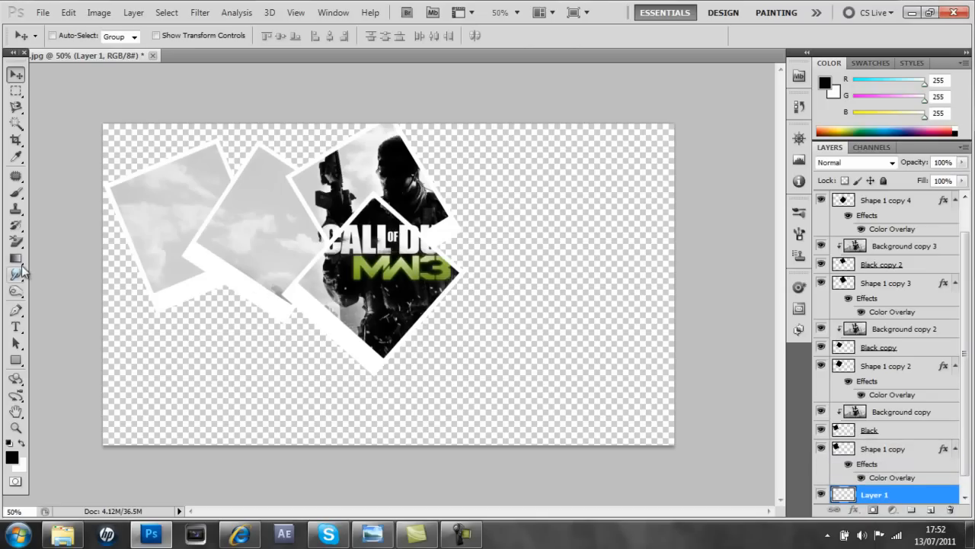
Set the background colour to black and fill Layer 1 with solid black.
{"action": "left_click", "coordinate": [15, 259]}
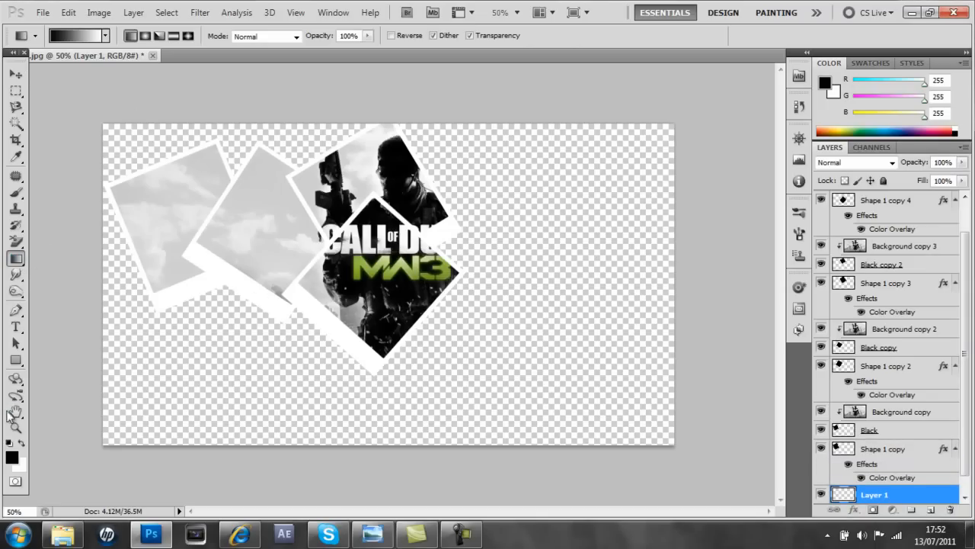
{"action": "left_click", "coordinate": [18, 465]}
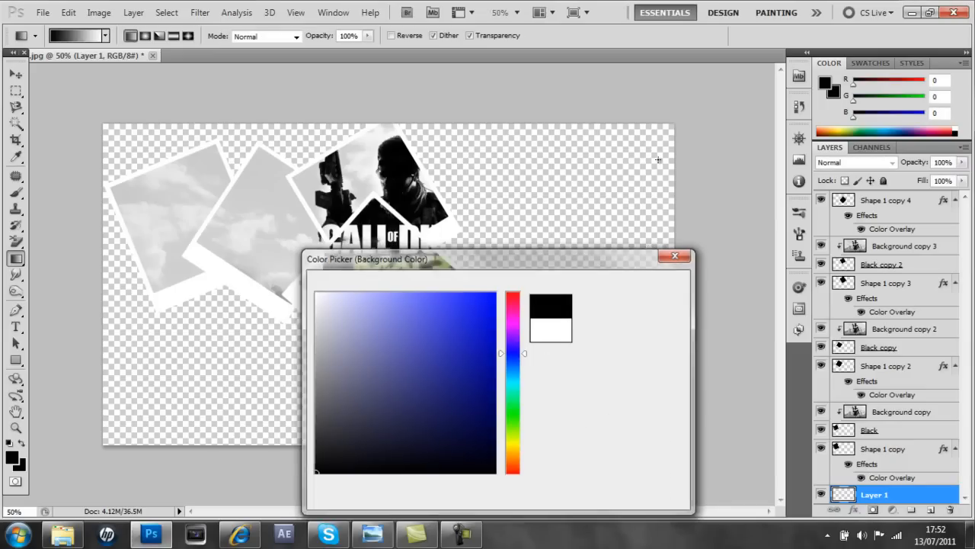
{"action": "left_click", "coordinate": [677, 256]}
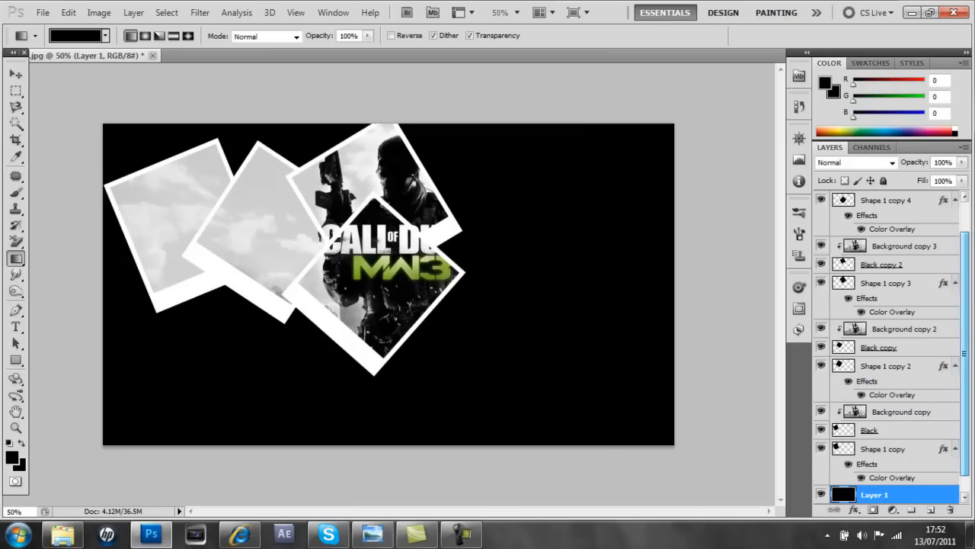
{"action": "left_click", "coordinate": [905, 245]}
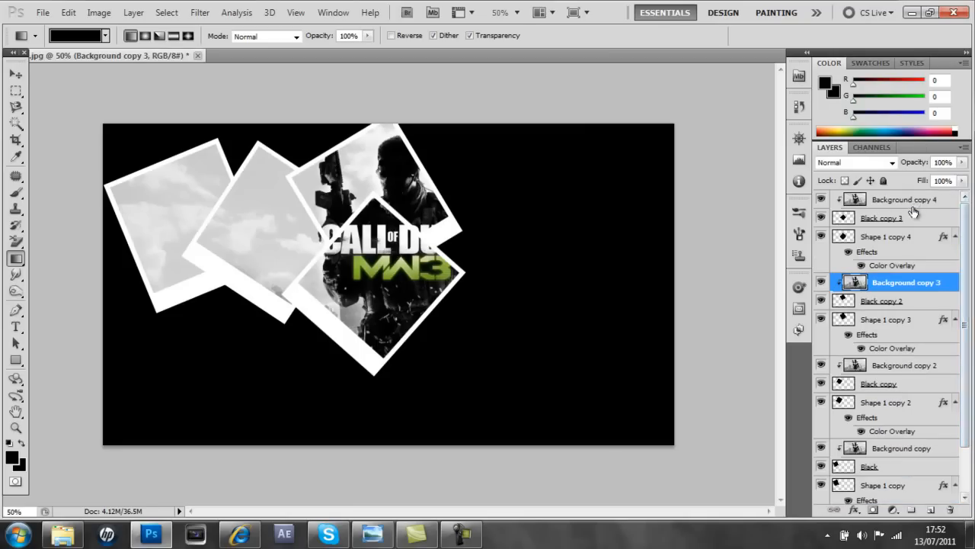
Duplicate the newest frame's layers and tilt the copy onto the right side.
{"action": "left_click", "coordinate": [886, 236]}
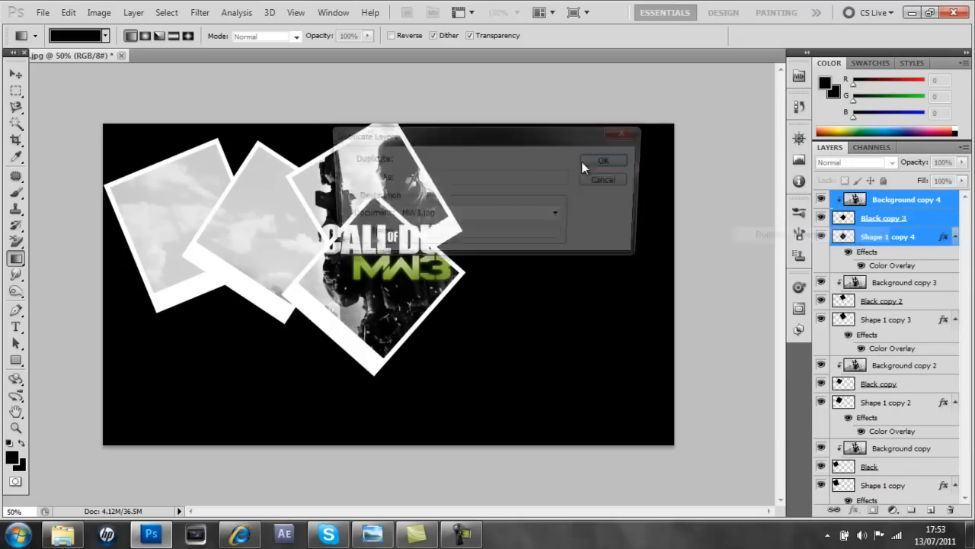
{"action": "left_click", "coordinate": [603, 160]}
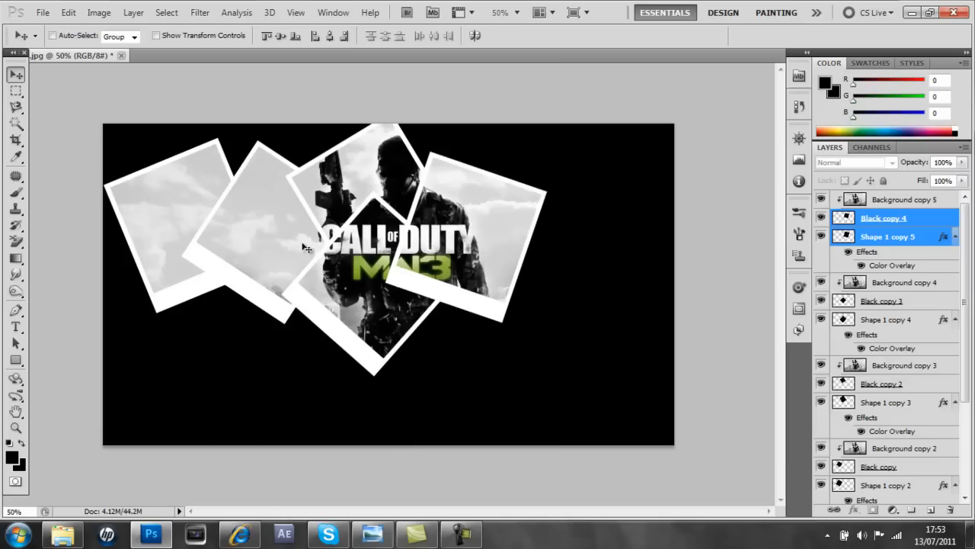
{"action": "mouse_move", "coordinate": [495, 286]}
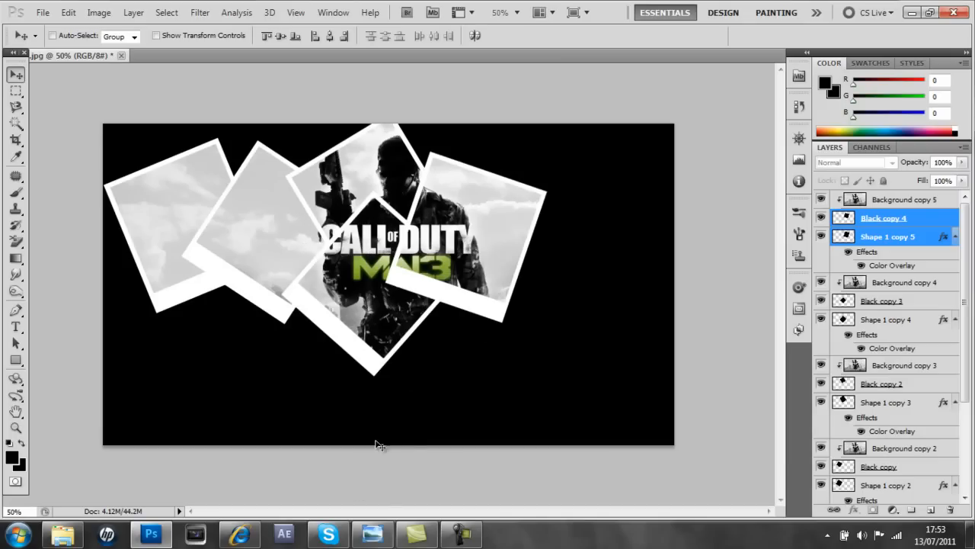
{"action": "mouse_move", "coordinate": [521, 198]}
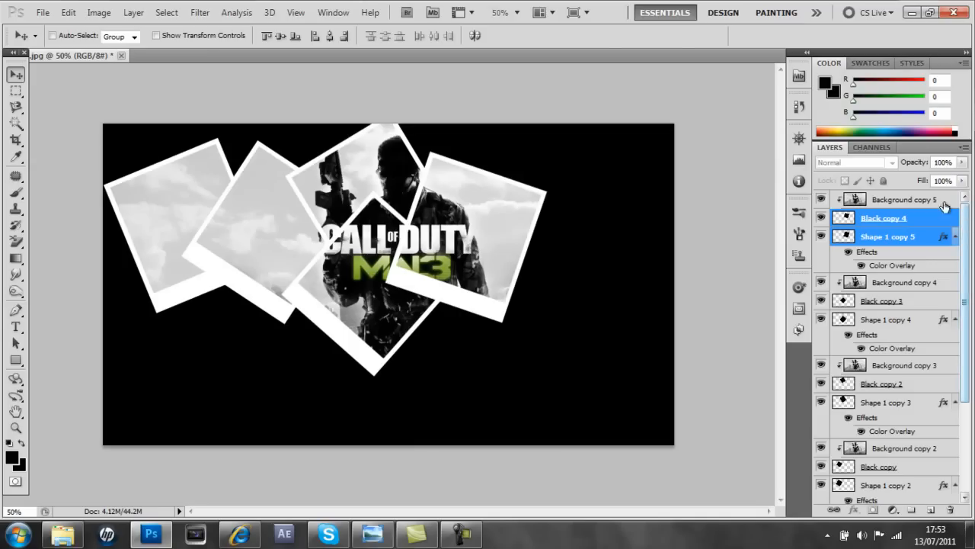
Duplicate the newest frame's three layers via Duplicate Layers.
{"action": "left_click", "coordinate": [904, 198]}
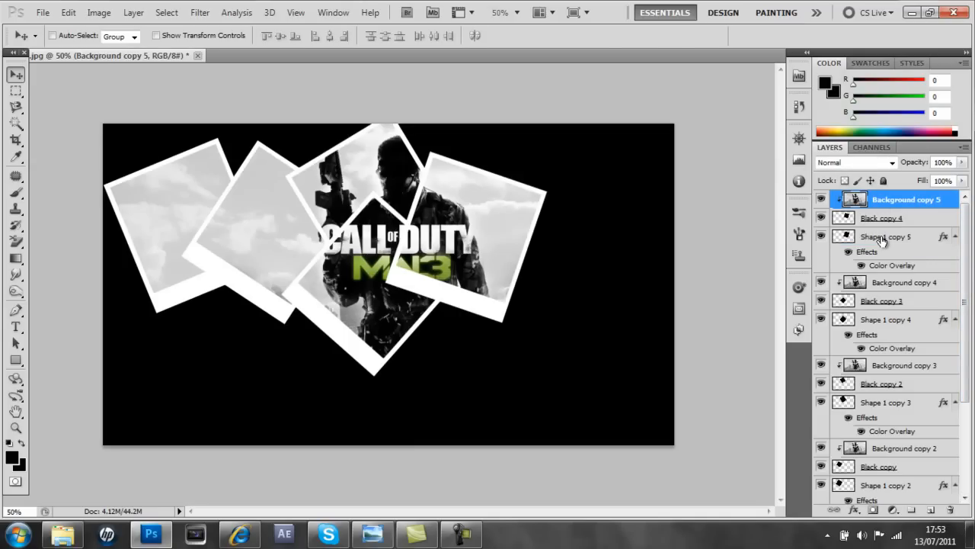
{"action": "left_click", "coordinate": [885, 237]}
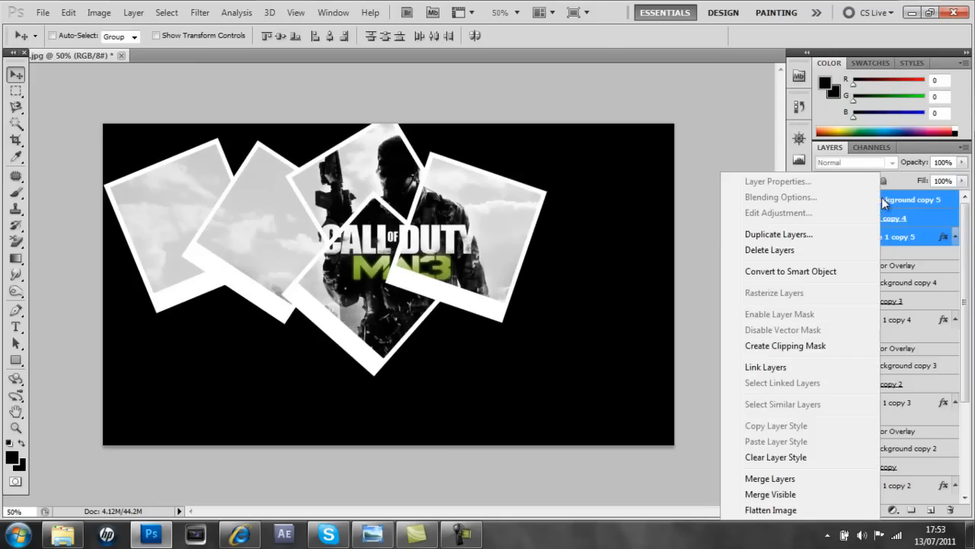
{"action": "left_click", "coordinate": [778, 235]}
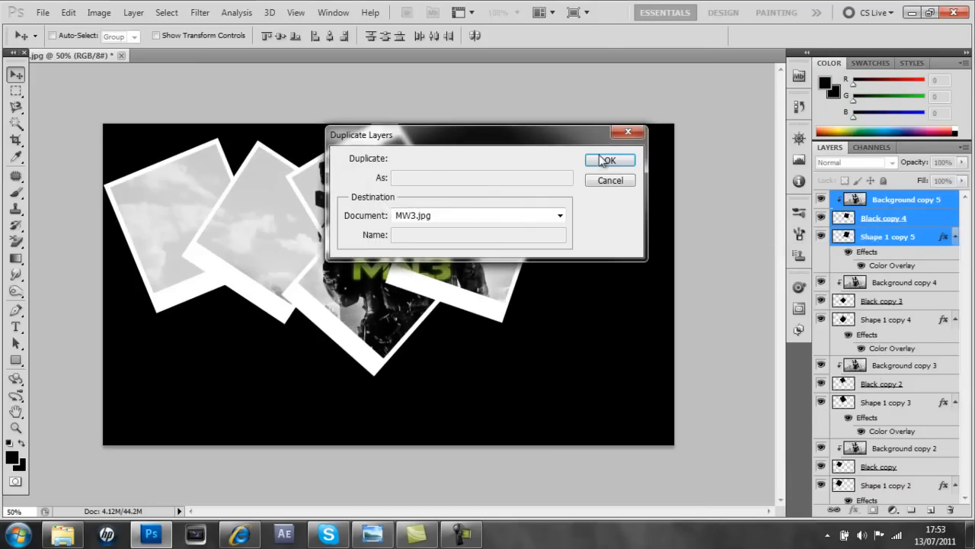
{"action": "left_click", "coordinate": [610, 160]}
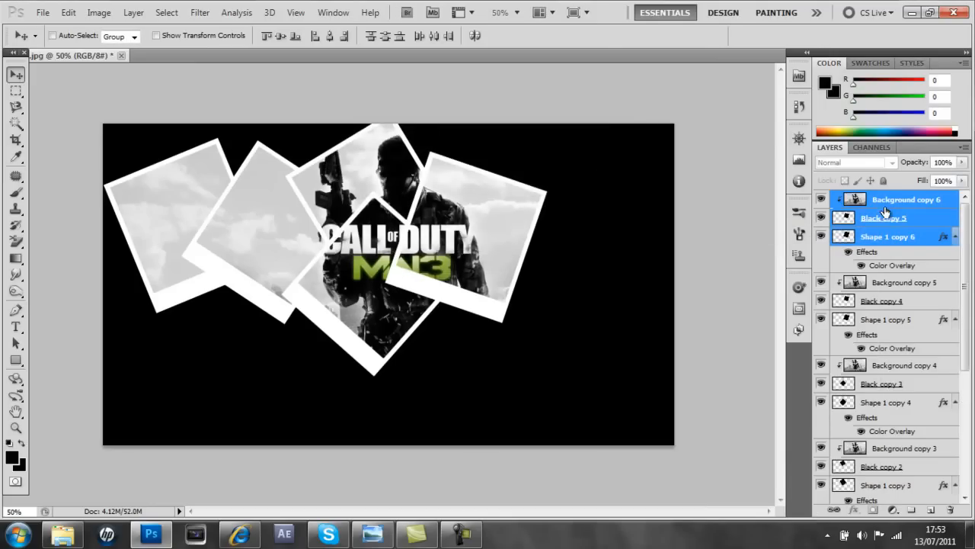
Free Transform the duplicated frame into a tilted spot at the lower right.
{"action": "left_click", "coordinate": [884, 218]}
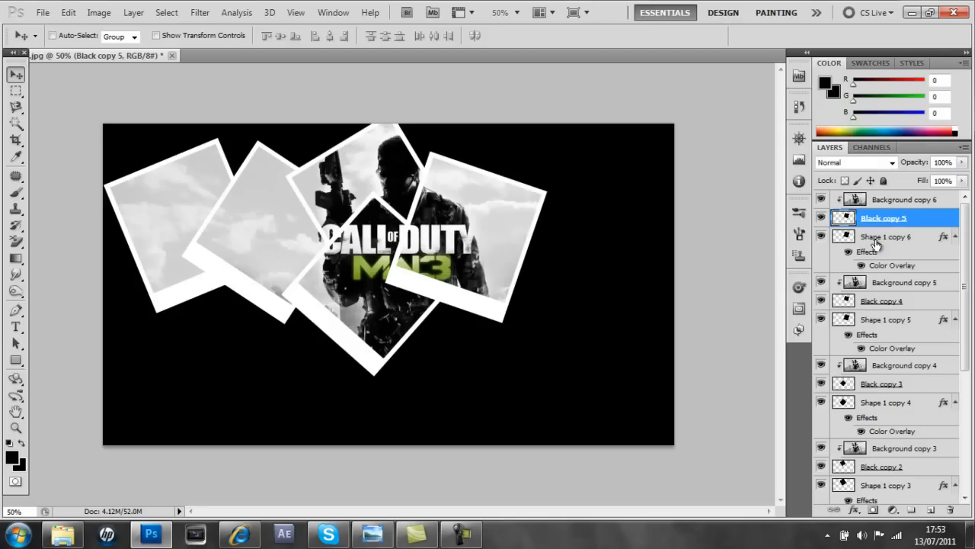
{"action": "left_click", "coordinate": [885, 236]}
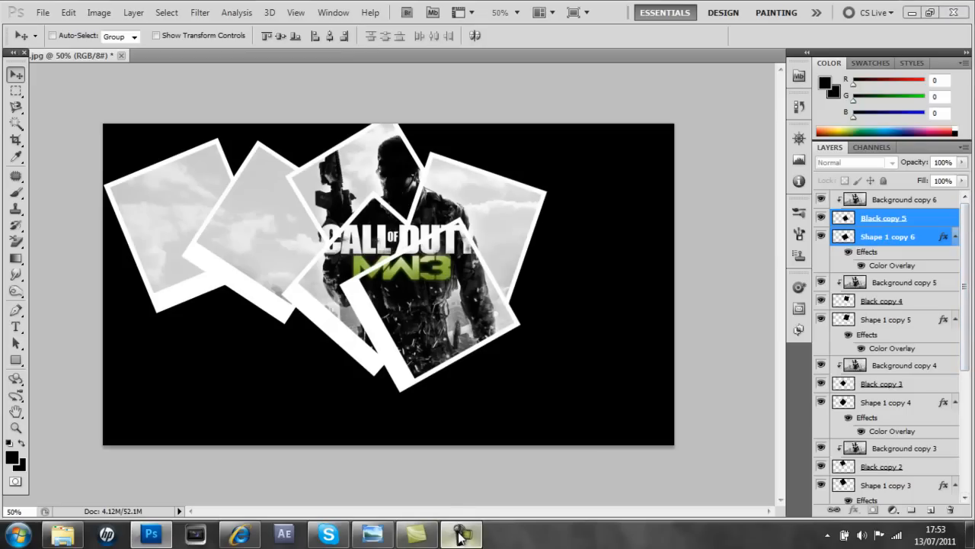
{"action": "left_click", "coordinate": [460, 534]}
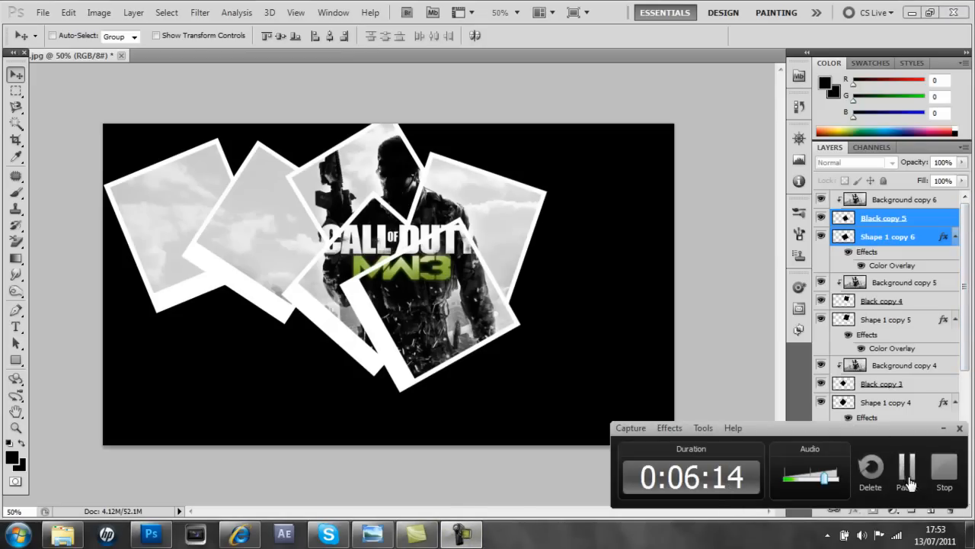